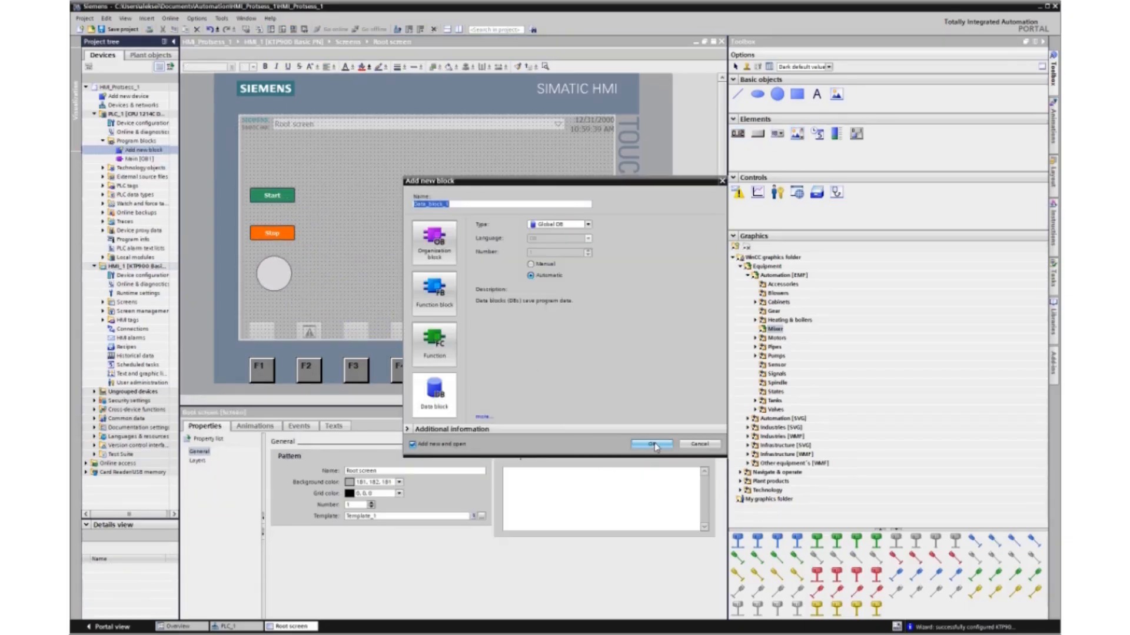
# - Create the new project HMI_Protsess_1 from the Portal view
pyautogui.click(652, 445)
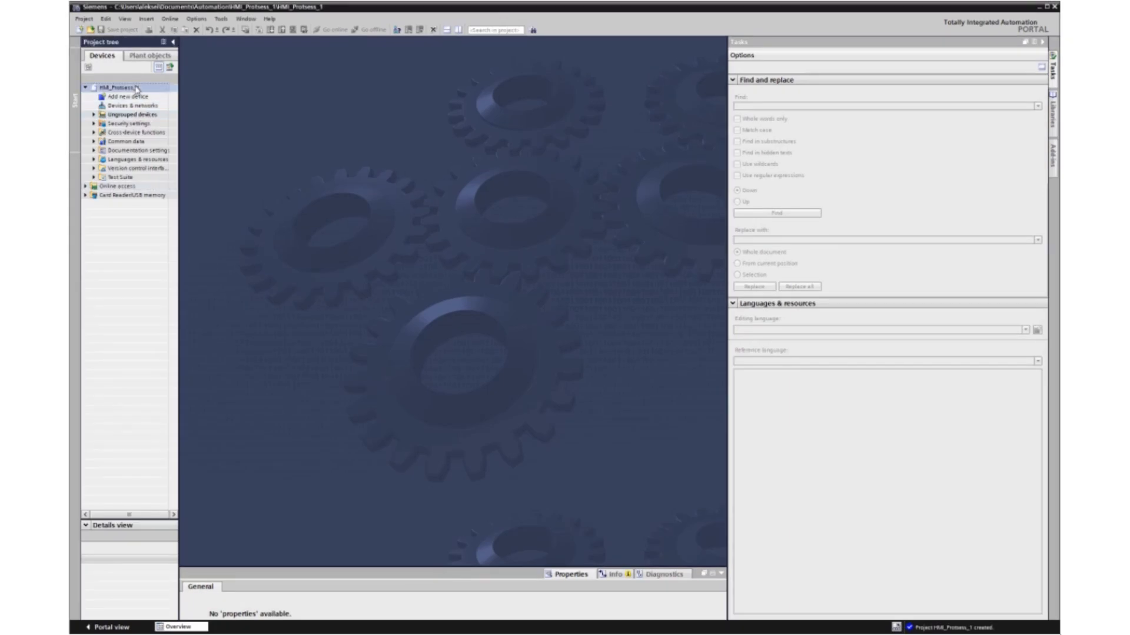
# - In project Properties > Protection, tick 'Support simulation during block compilation', confirm, then begin adding a device
pyautogui.rightClick(133, 89)
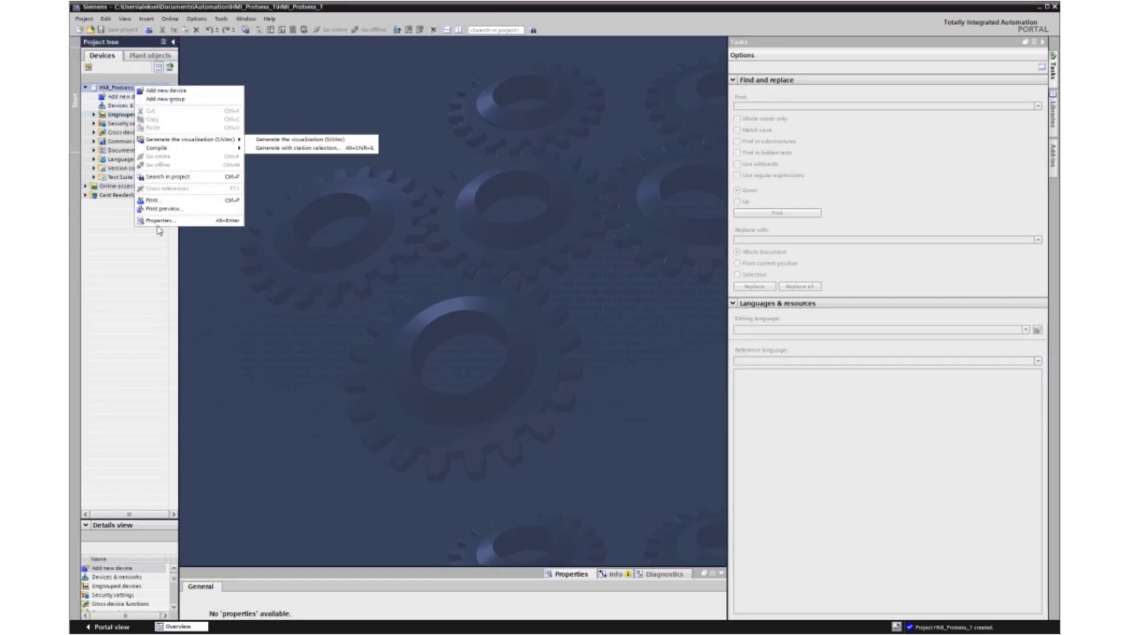
pyautogui.click(157, 220)
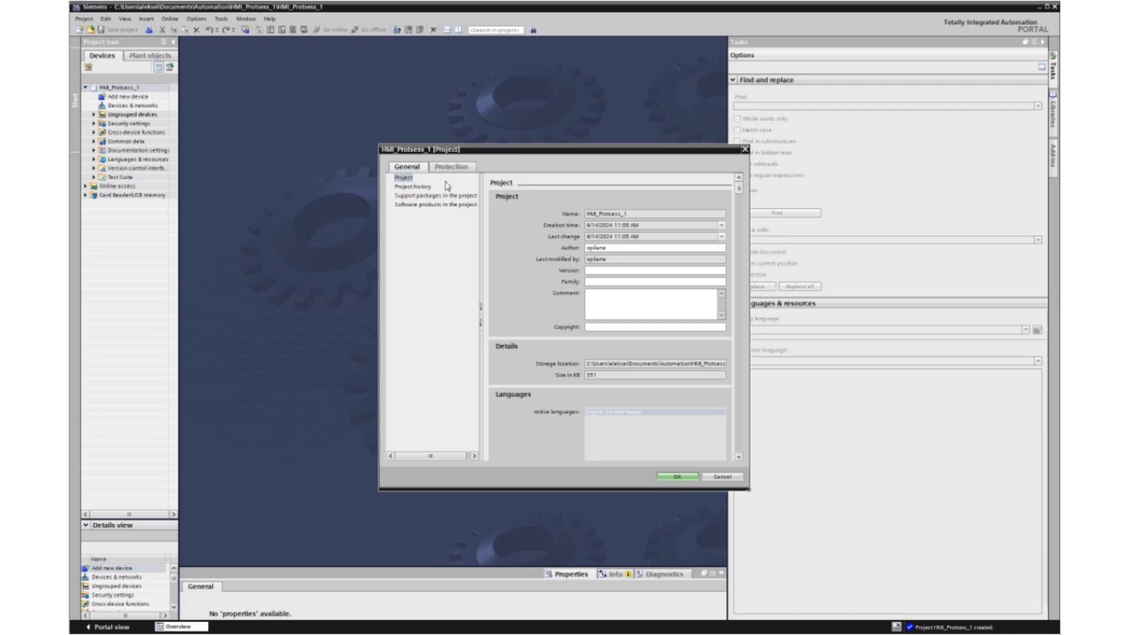
pyautogui.click(452, 166)
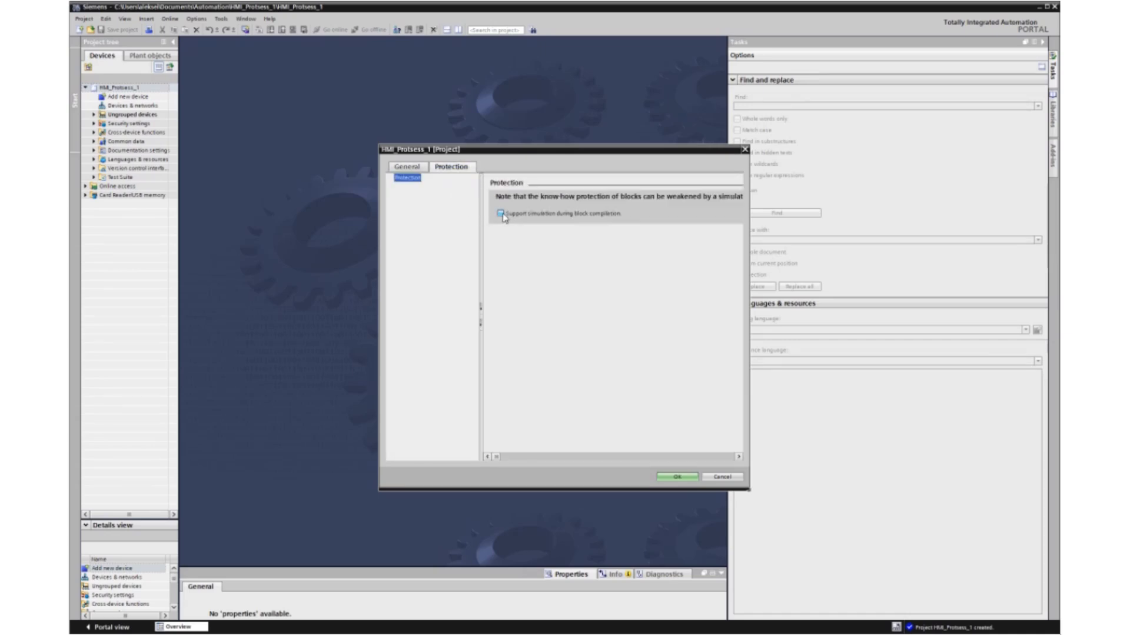
pyautogui.click(500, 212)
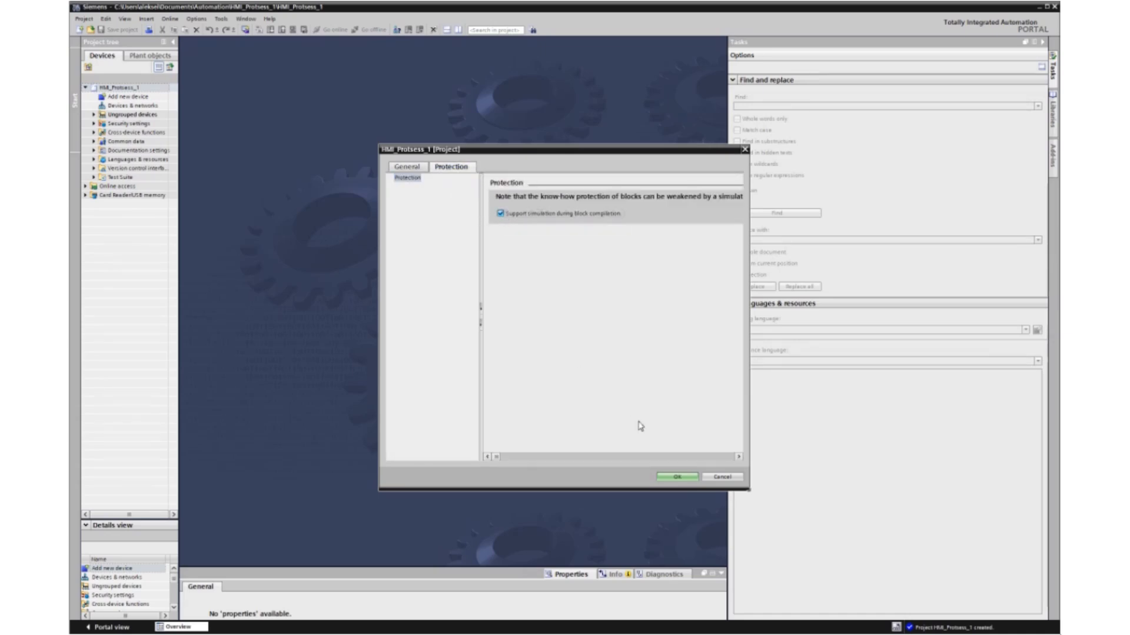
pyautogui.click(676, 477)
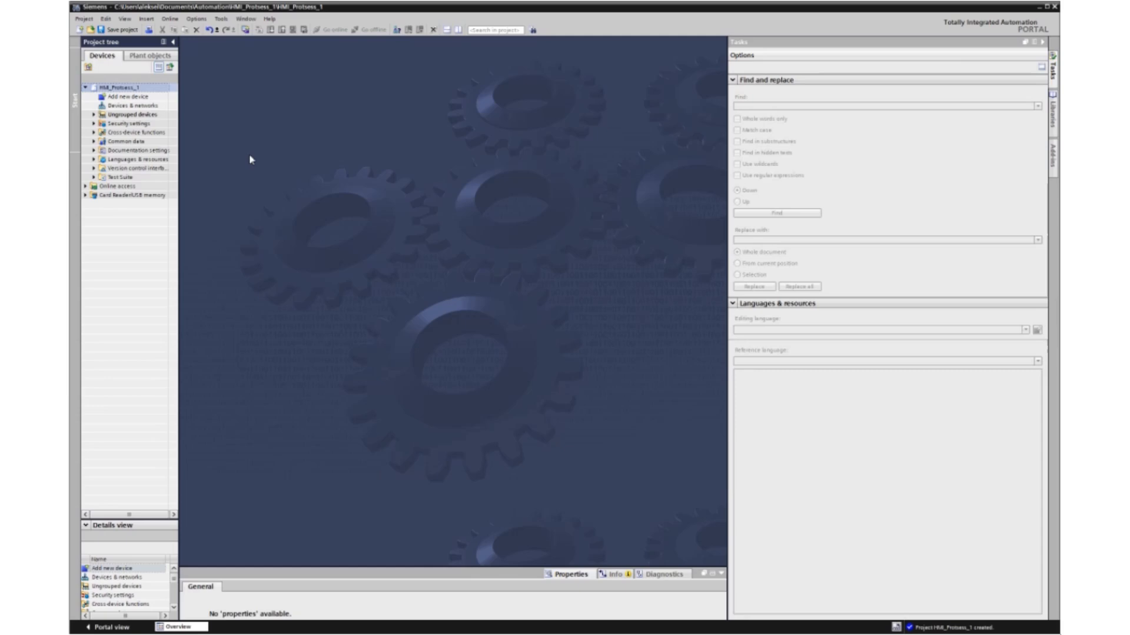
pyautogui.click(119, 98)
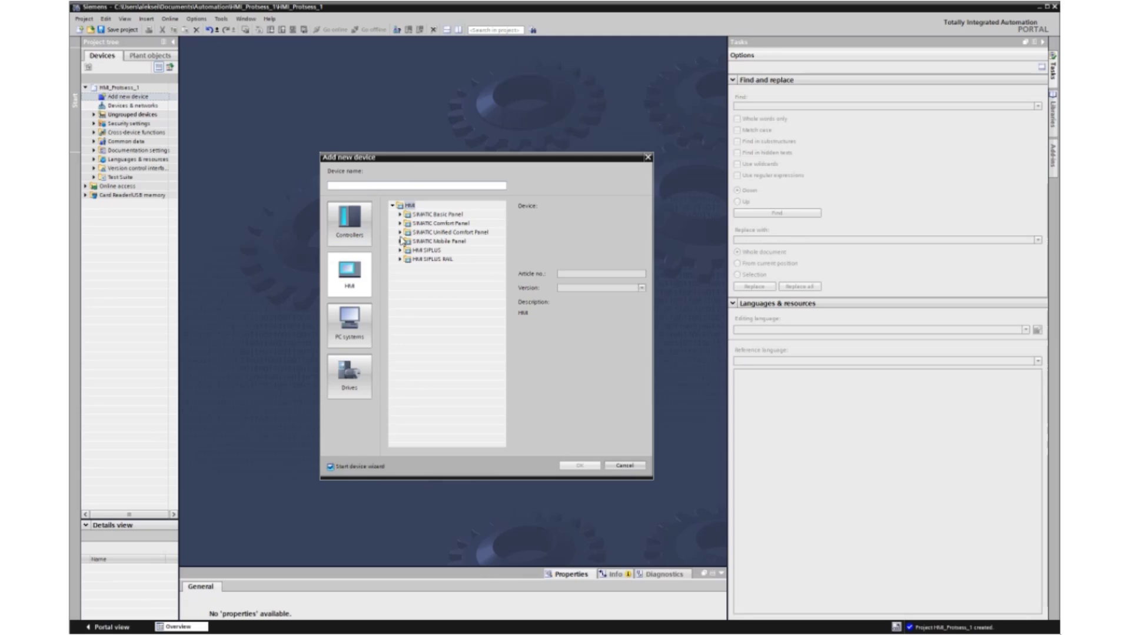
# - Add an S7-1200 CPU 1214C DC/DC/DC (6ES7 214-1AG40-0XB0) with firmware V4.0 as PLC_1
pyautogui.click(349, 224)
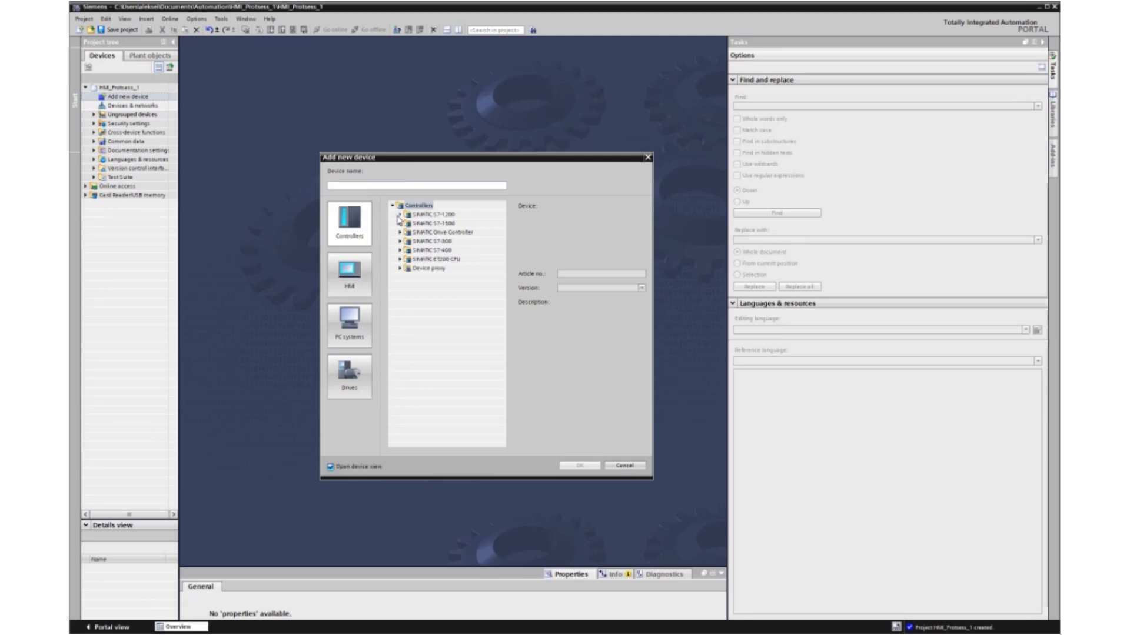
pyautogui.click(400, 214)
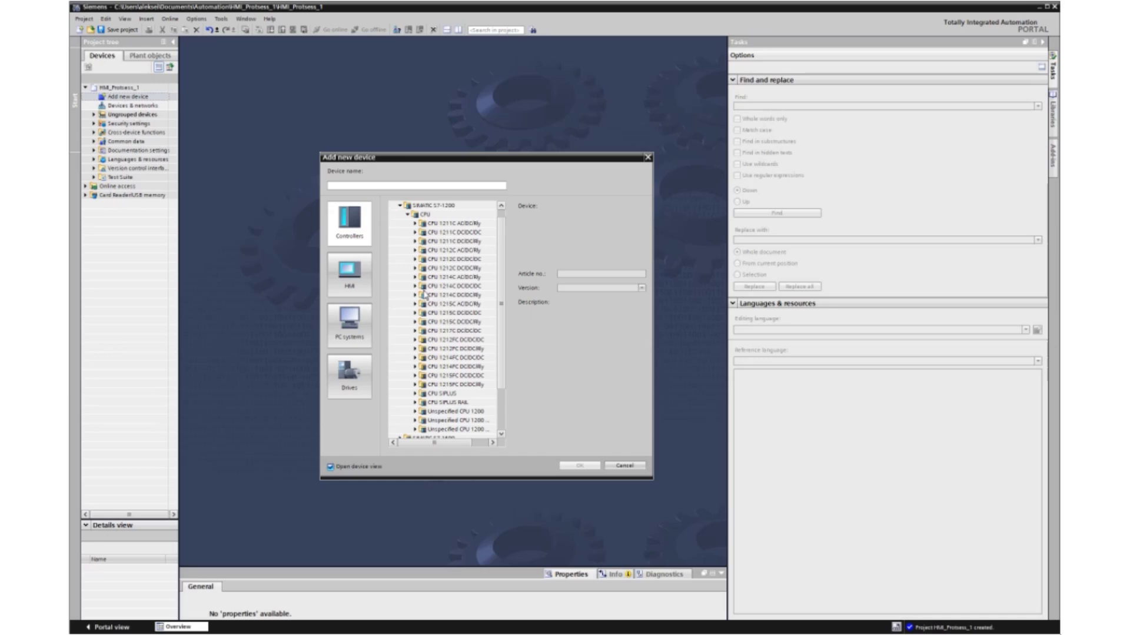
pyautogui.moveTo(419, 292)
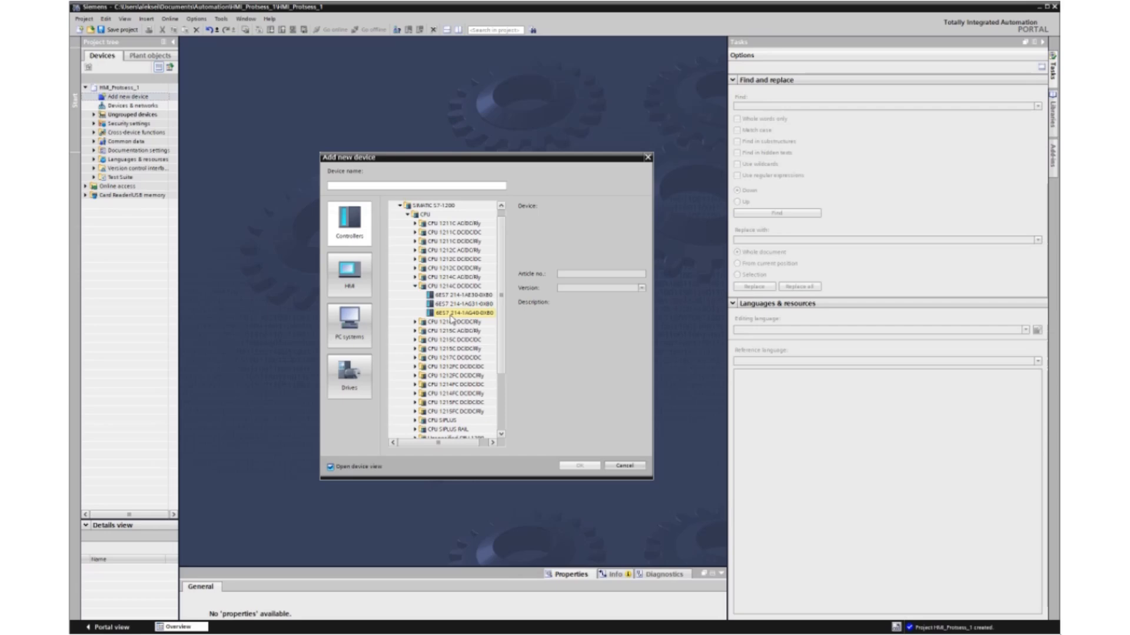
pyautogui.click(459, 313)
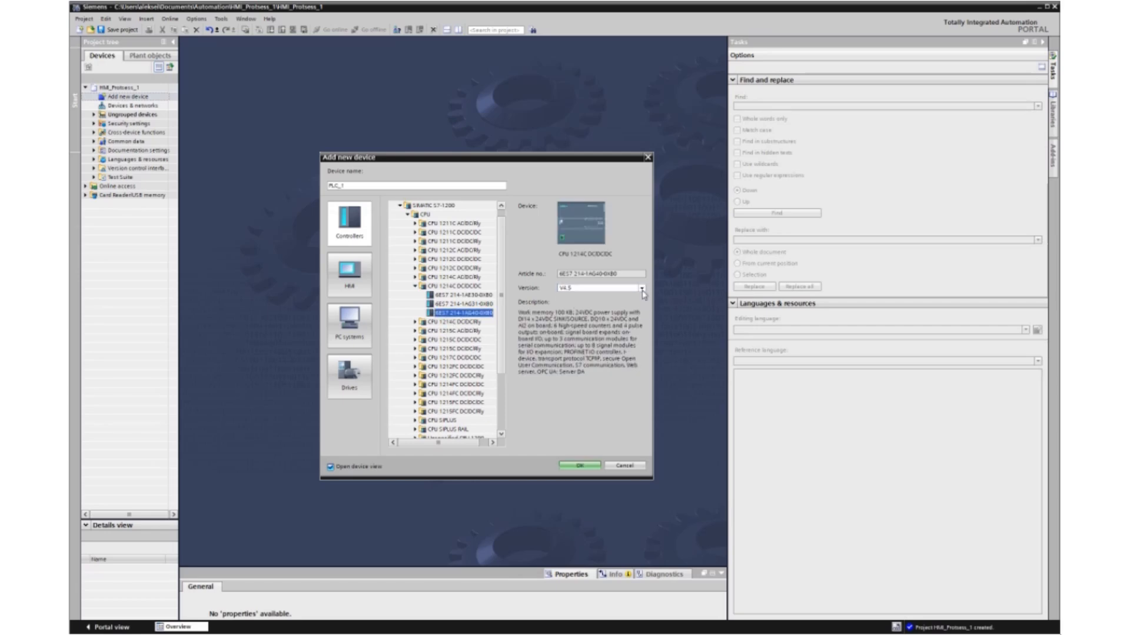
pyautogui.click(638, 288)
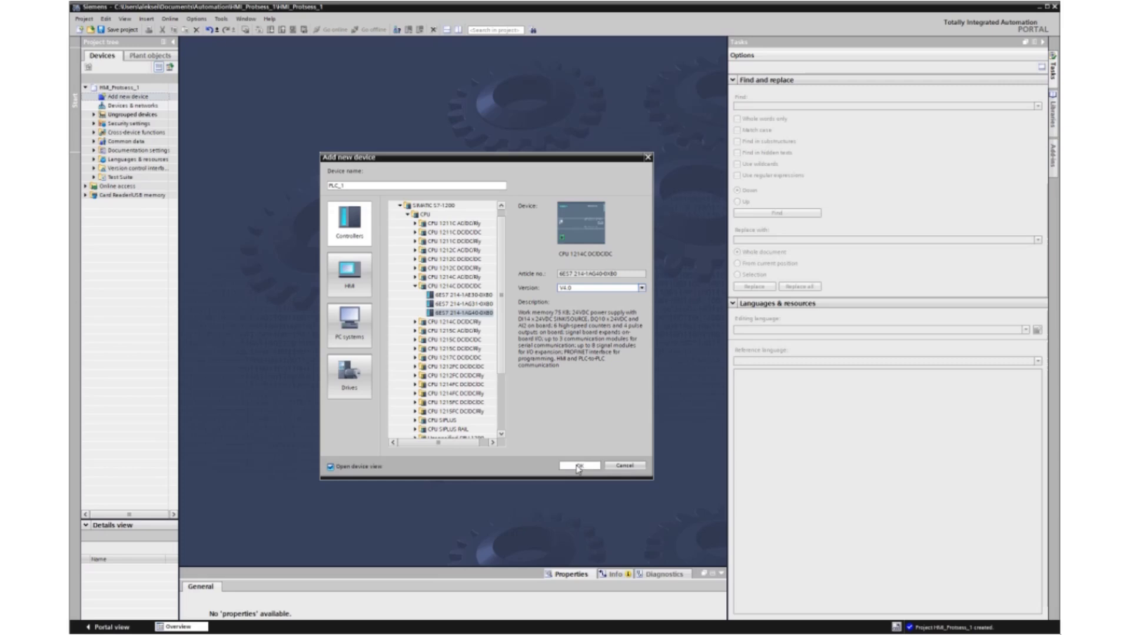
pyautogui.click(578, 466)
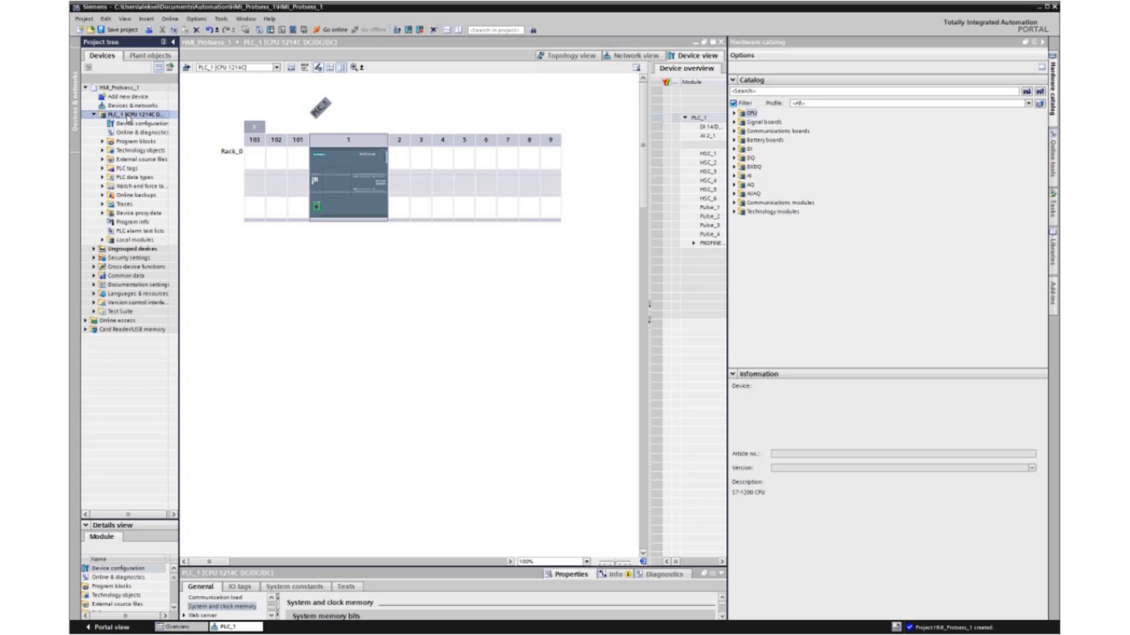
# - In PLC_1 Properties > System and clock memory, enable both the system memory byte and clock memory byte
pyautogui.rightClick(130, 114)
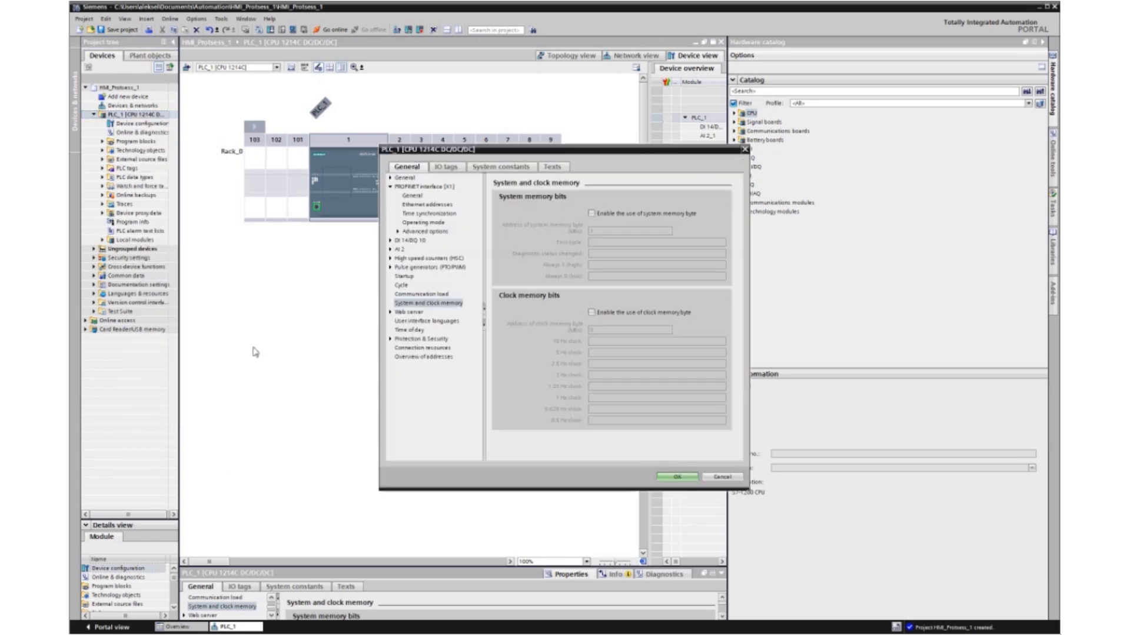
pyautogui.click(425, 302)
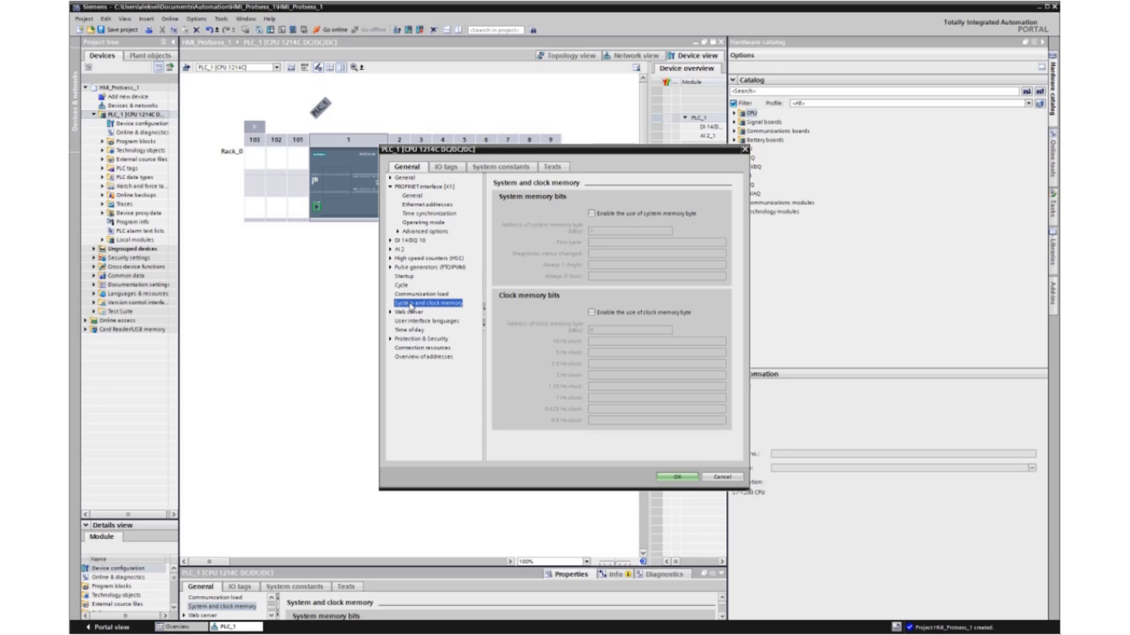
pyautogui.click(576, 213)
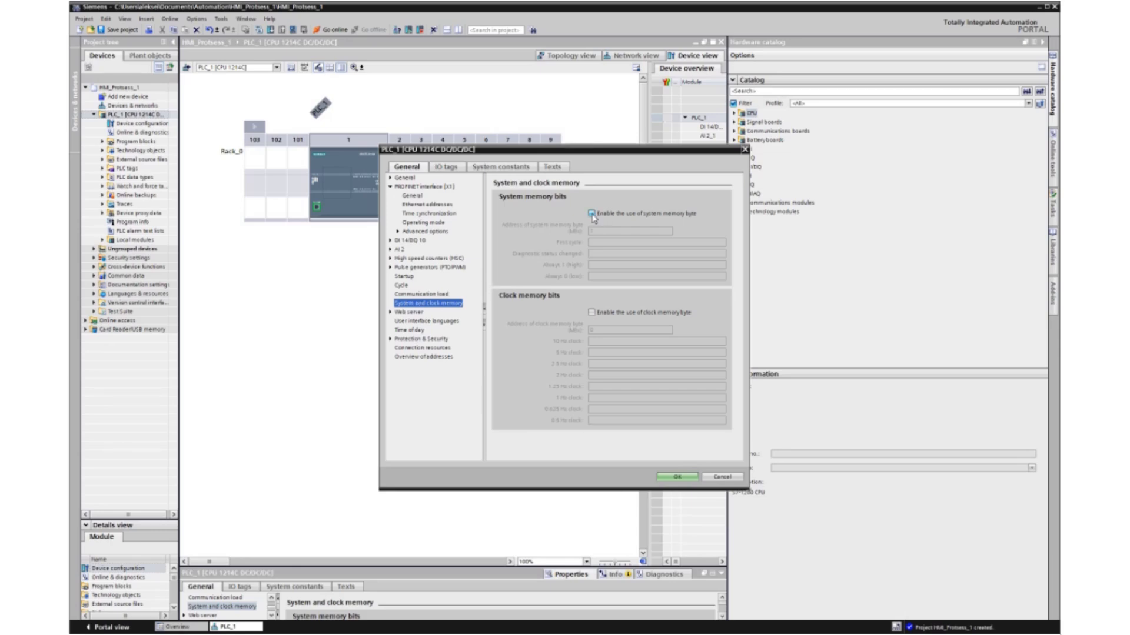
pyautogui.click(584, 213)
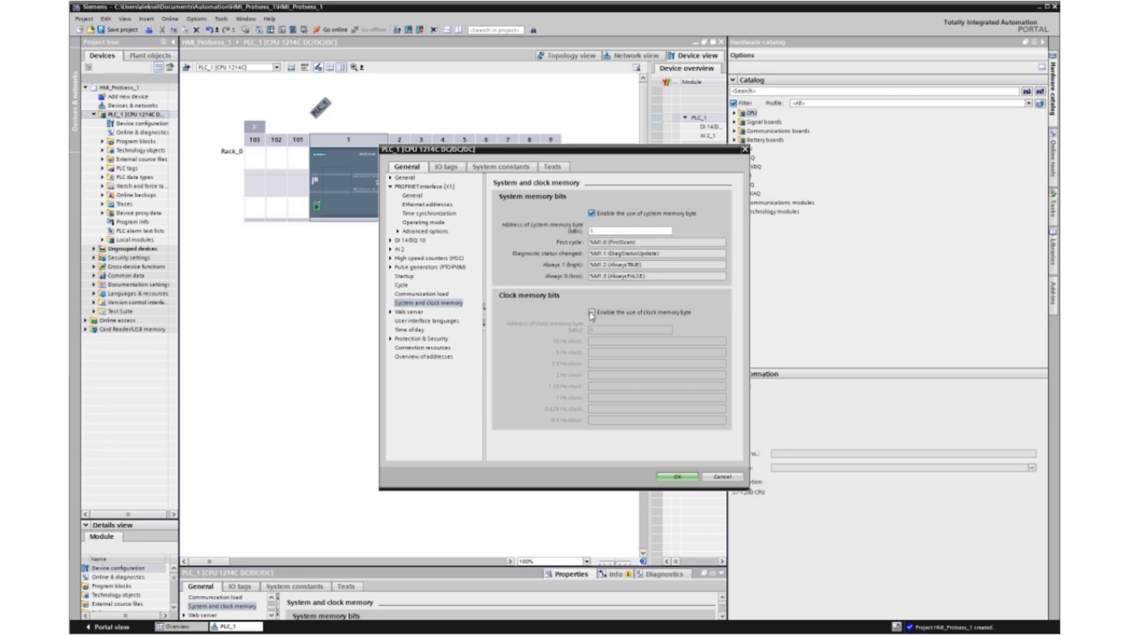
pyautogui.click(589, 313)
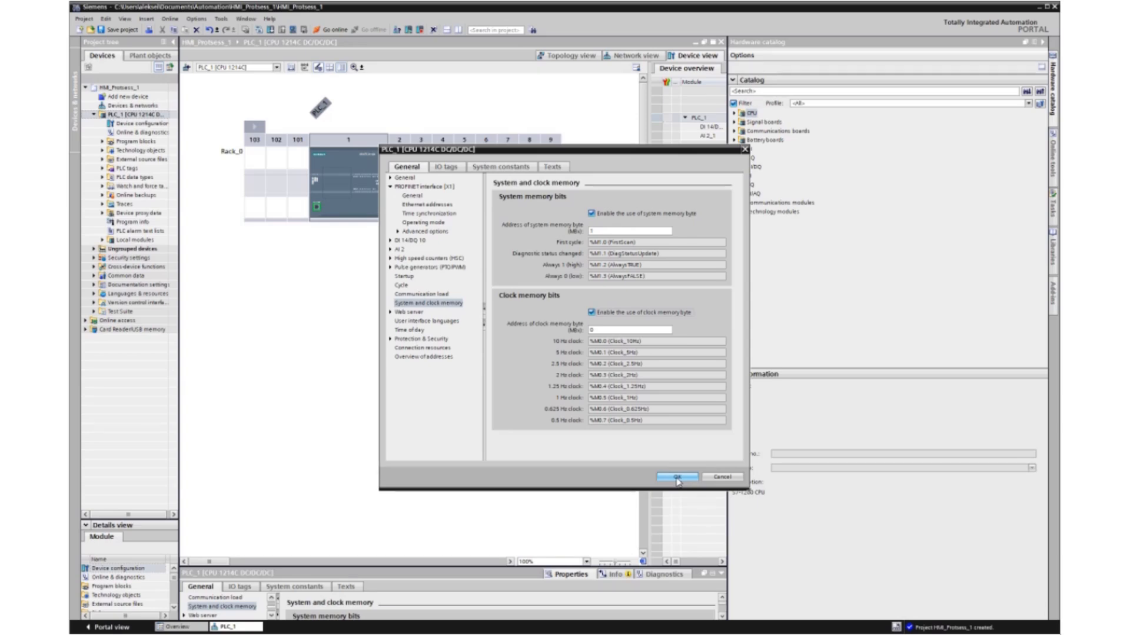
pyautogui.click(674, 477)
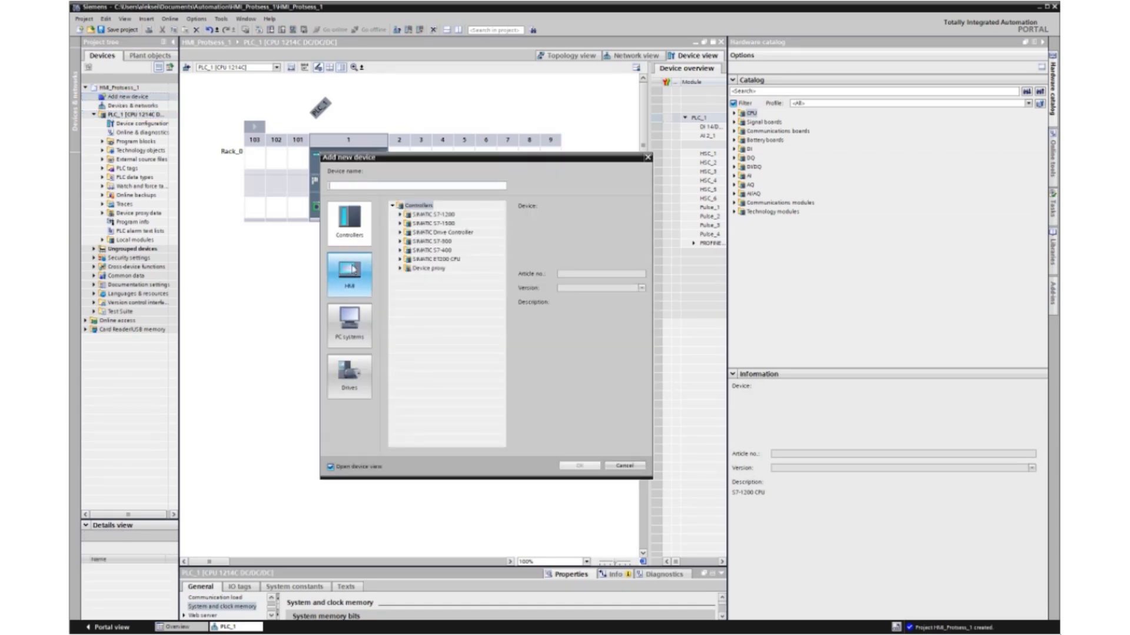
# - Add a SIMATIC Basic Panel 9" KTP900 Basic PN (6AV2 123-2JB03-0AX0) as HMI_1
pyautogui.click(348, 274)
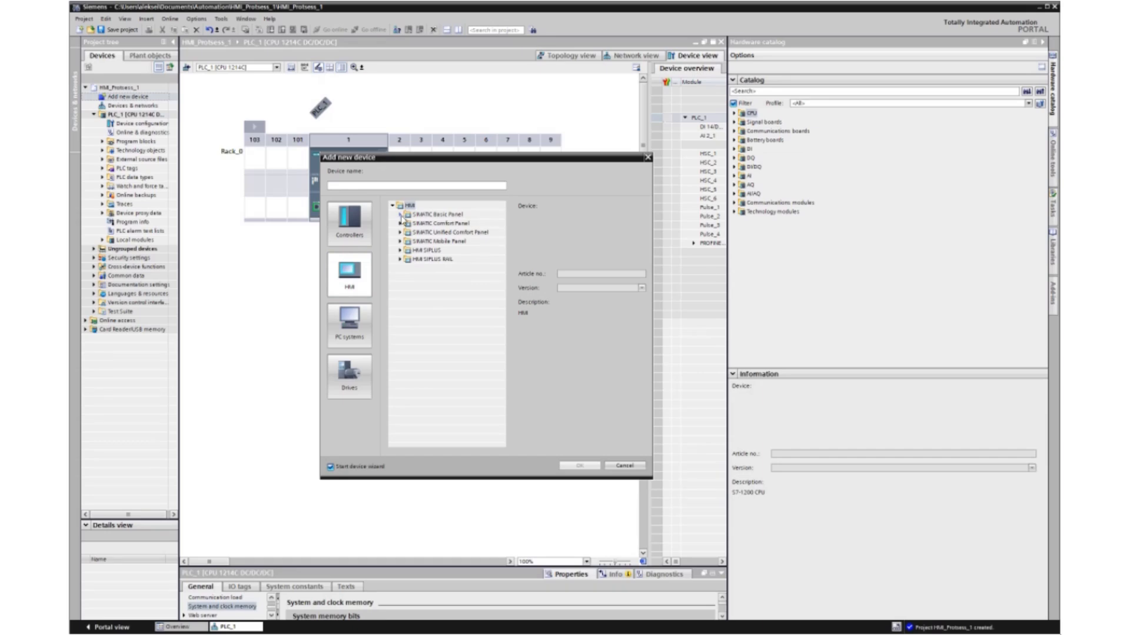
pyautogui.click(398, 213)
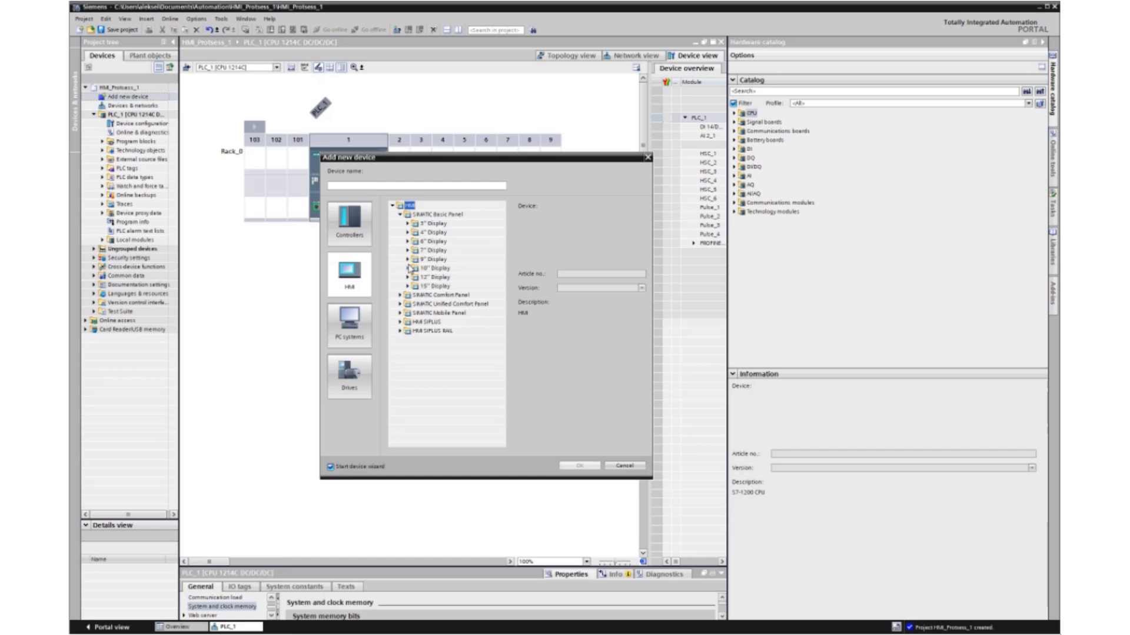
pyautogui.click(400, 259)
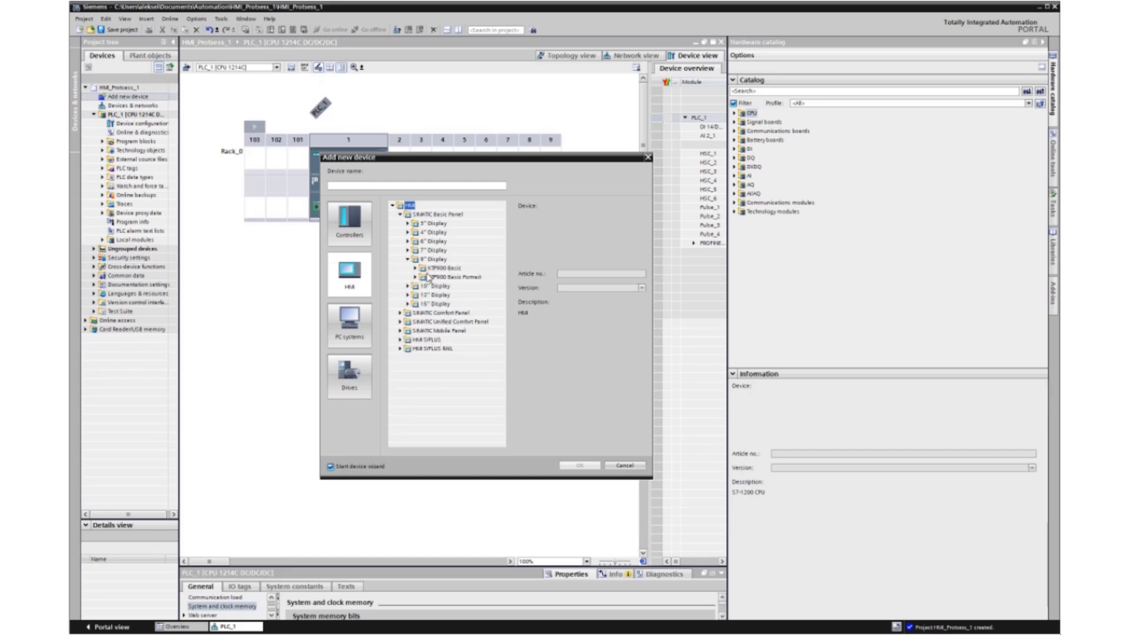
pyautogui.click(414, 267)
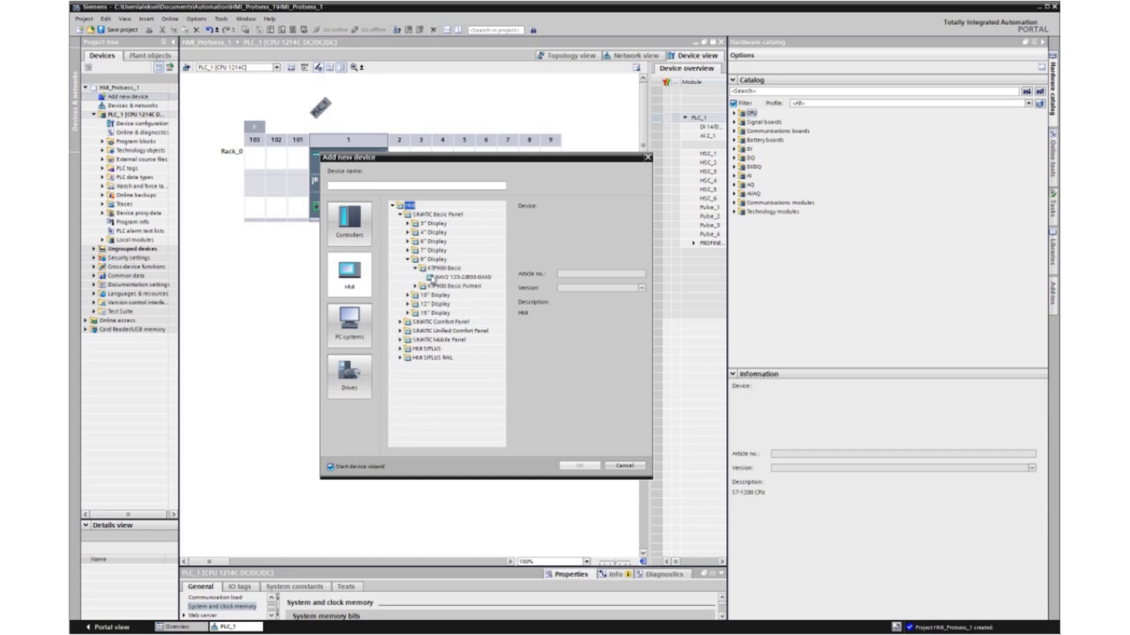
pyautogui.click(457, 278)
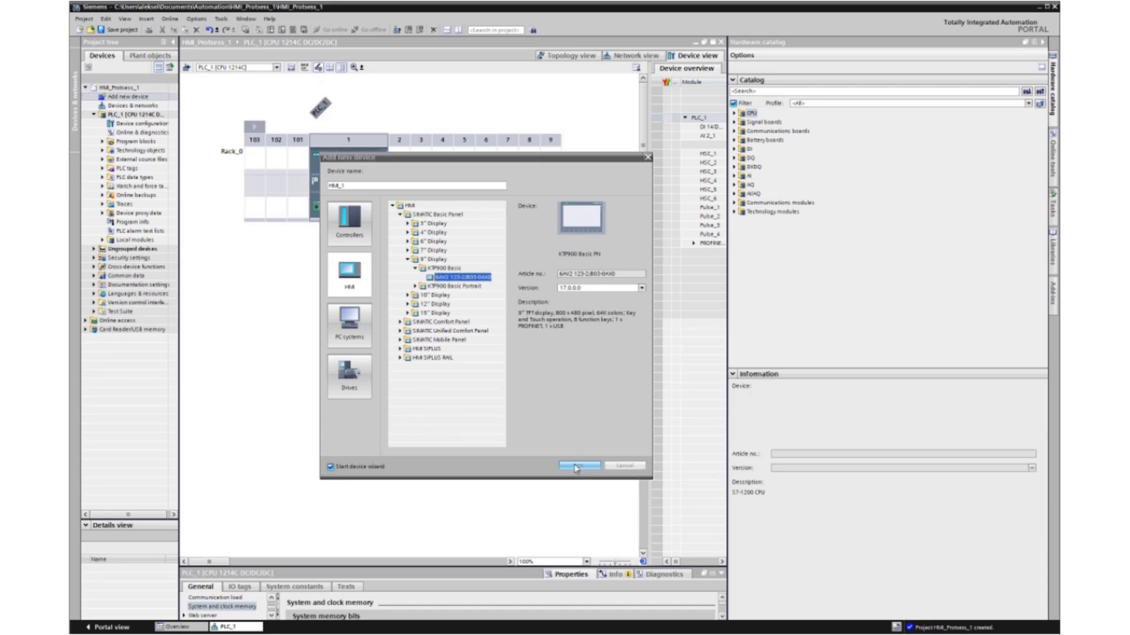
pyautogui.click(579, 465)
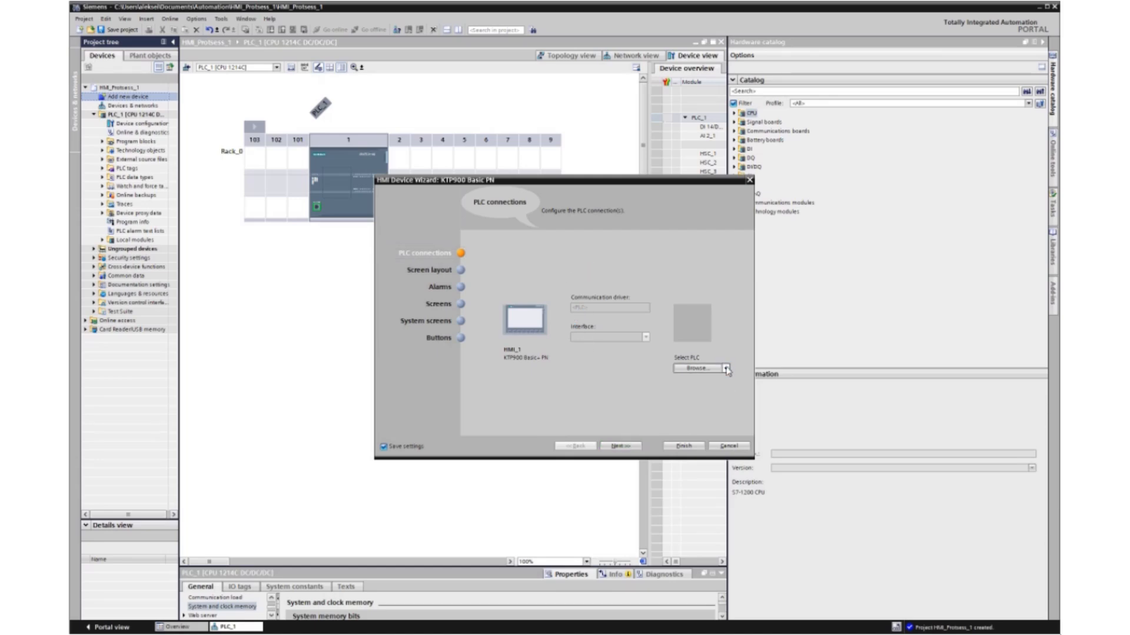
# - In the HMI Device Wizard, browse and select PLC_1 as the connection, then finish the wizard
pyautogui.click(726, 368)
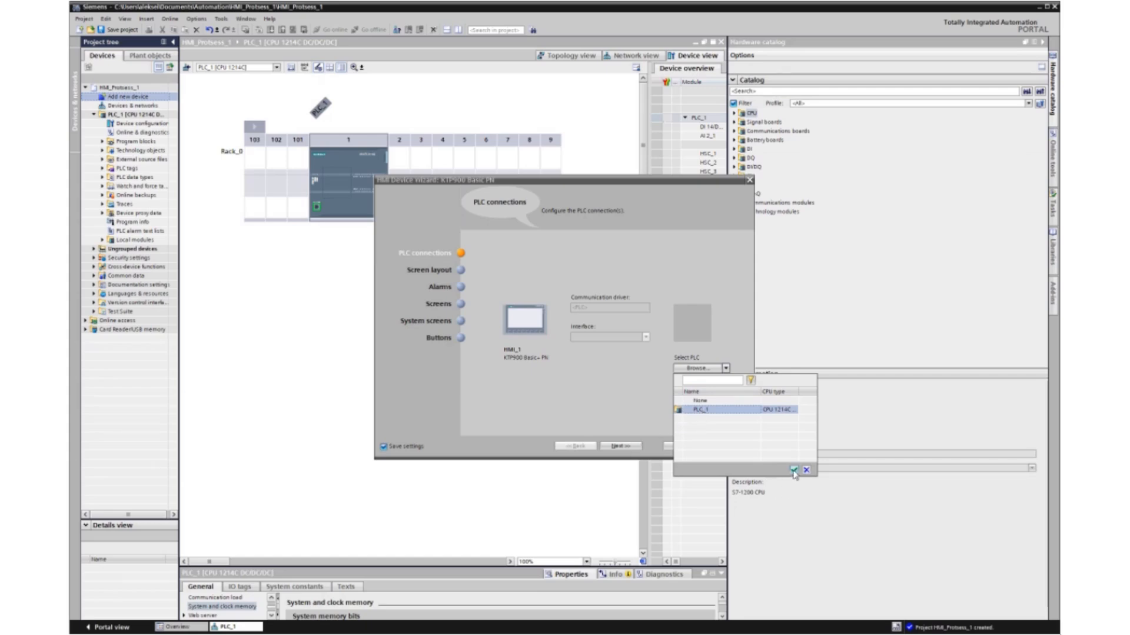
pyautogui.click(794, 470)
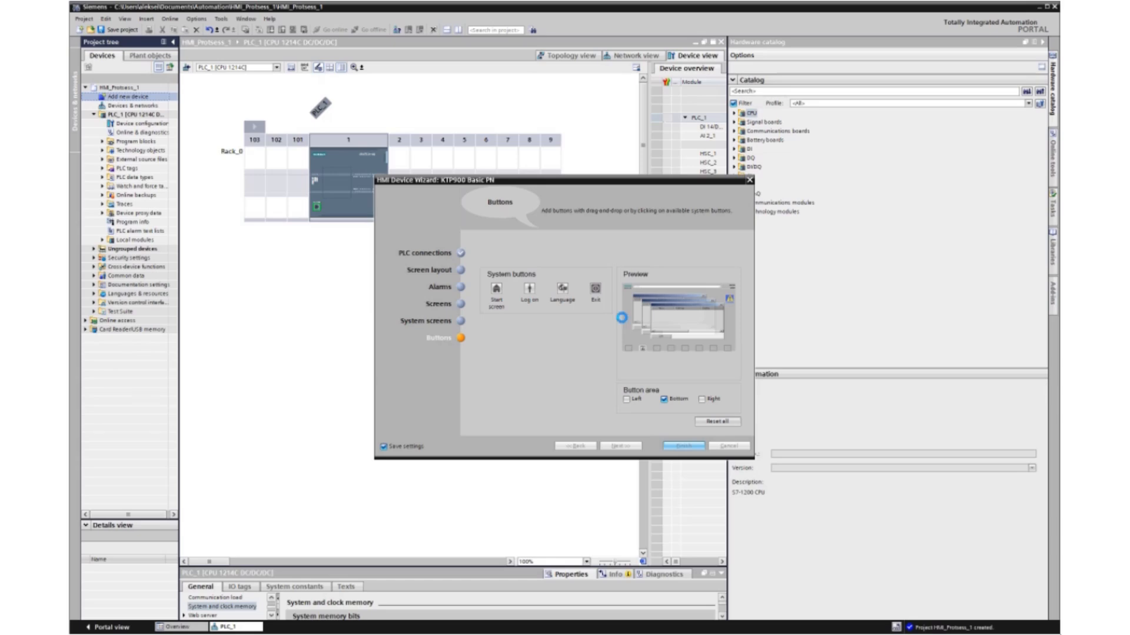
pyautogui.click(682, 446)
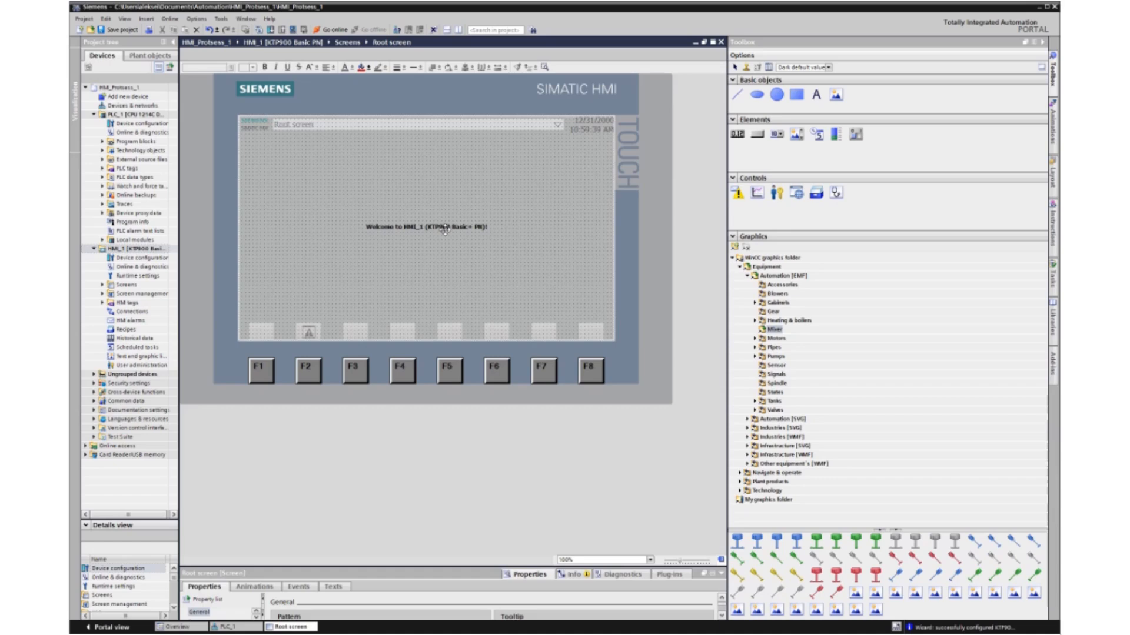
# - Select and delete the 'Welcome to HMI_1' text on the root screen
pyautogui.click(445, 226)
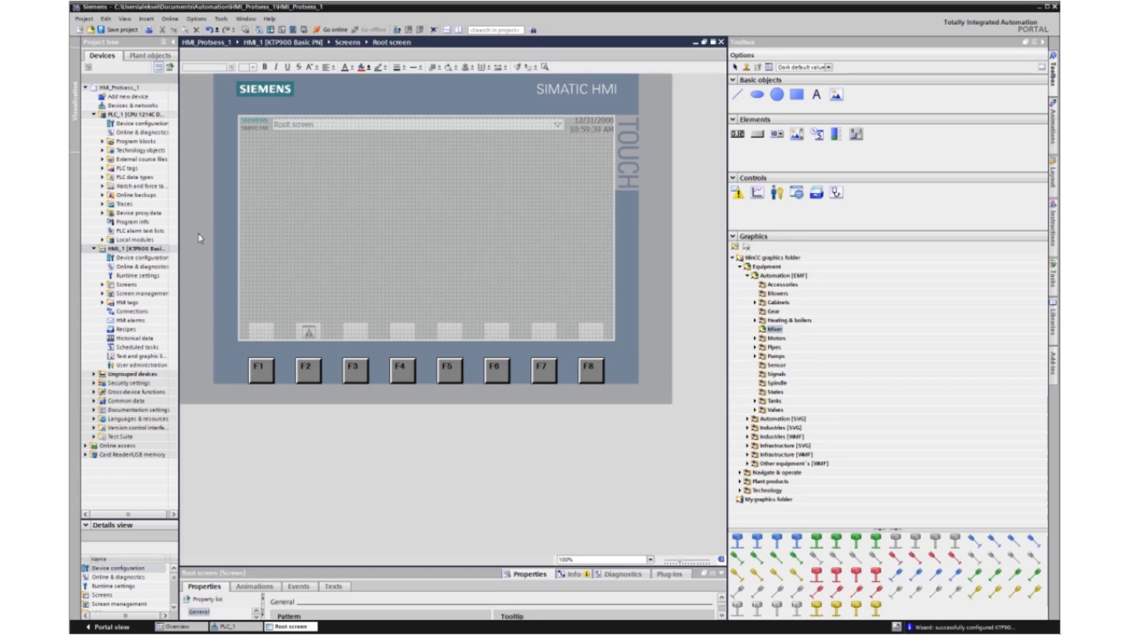
pyautogui.moveTo(213, 261)
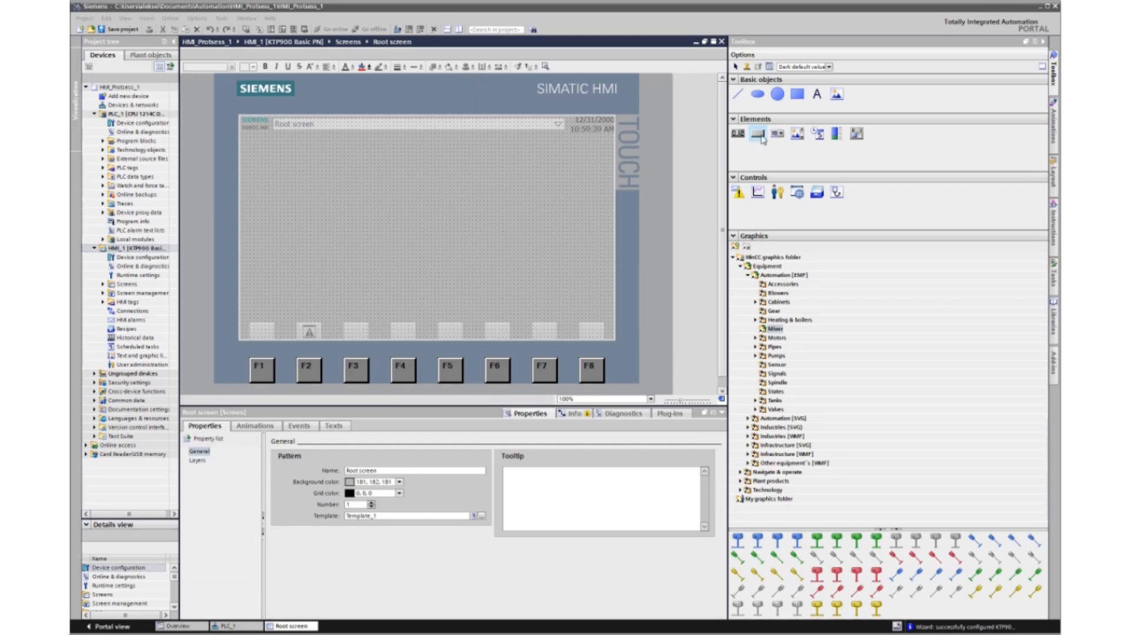
pyautogui.moveTo(760, 140)
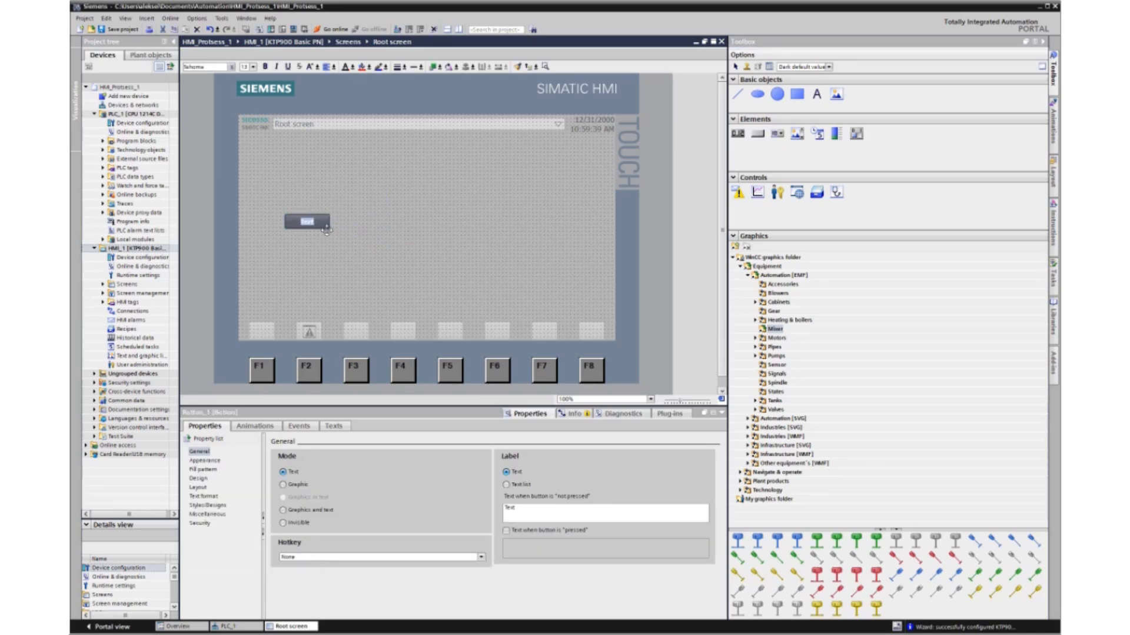
# - Label the first button Start and the second button Stop
pyautogui.write('Start')
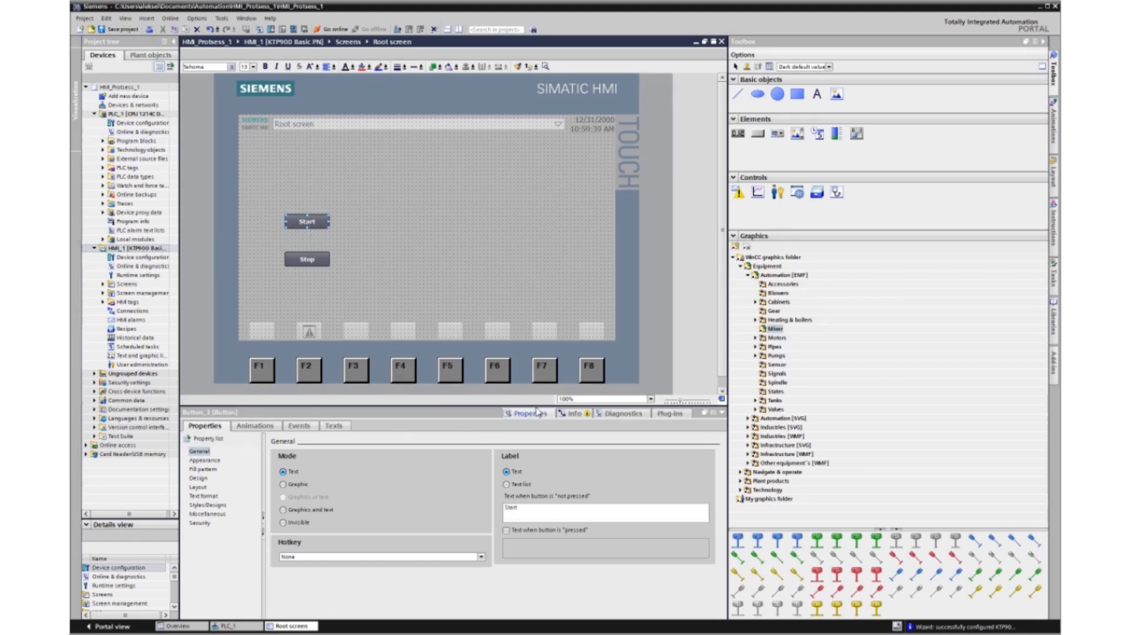
pyautogui.moveTo(205, 475)
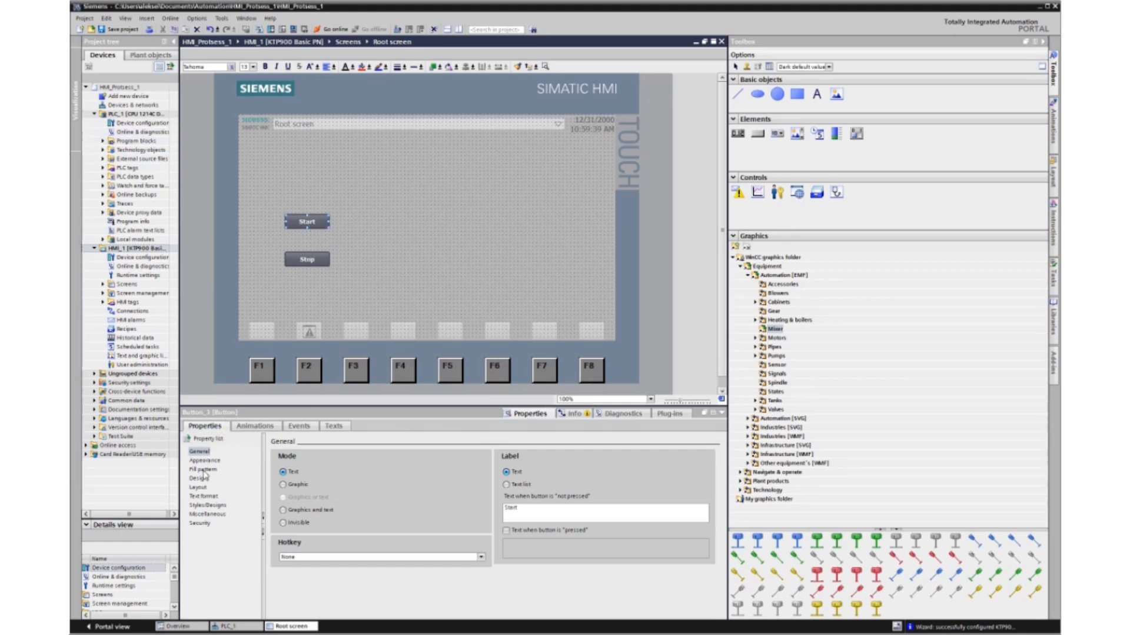
# - Give the Start button a solid fill pattern with a green background
pyautogui.click(204, 460)
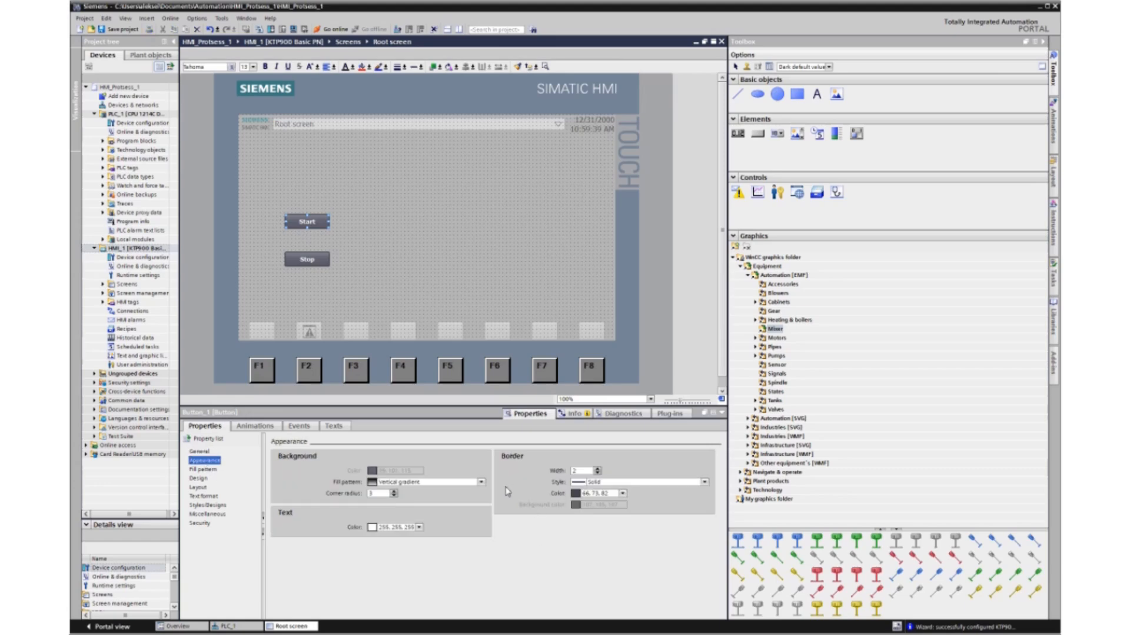
pyautogui.click(425, 483)
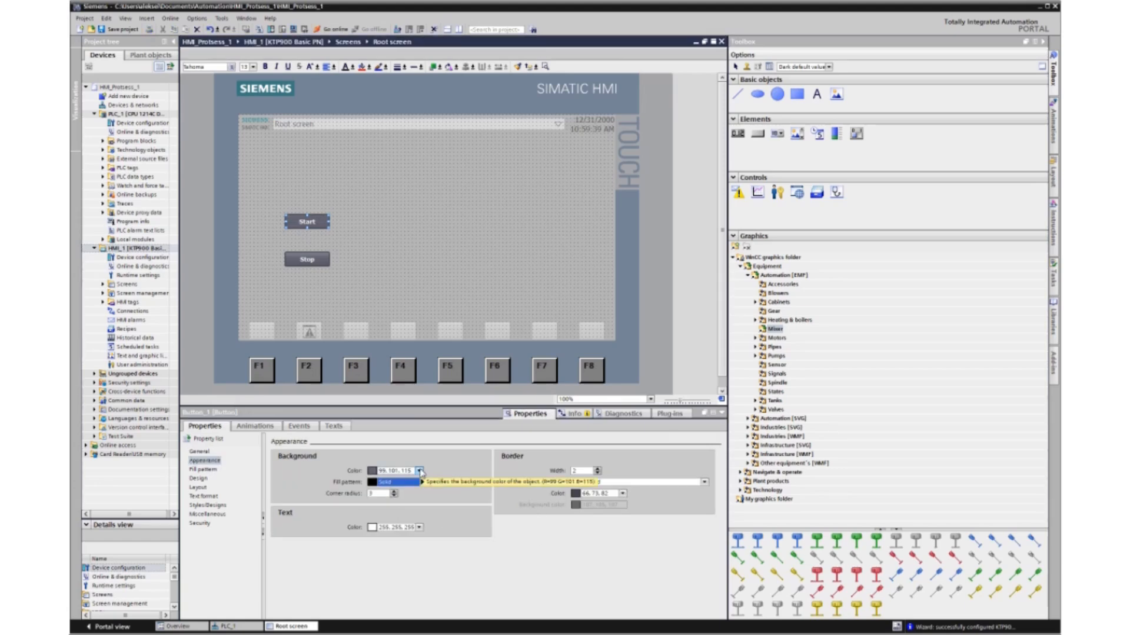
pyautogui.click(419, 471)
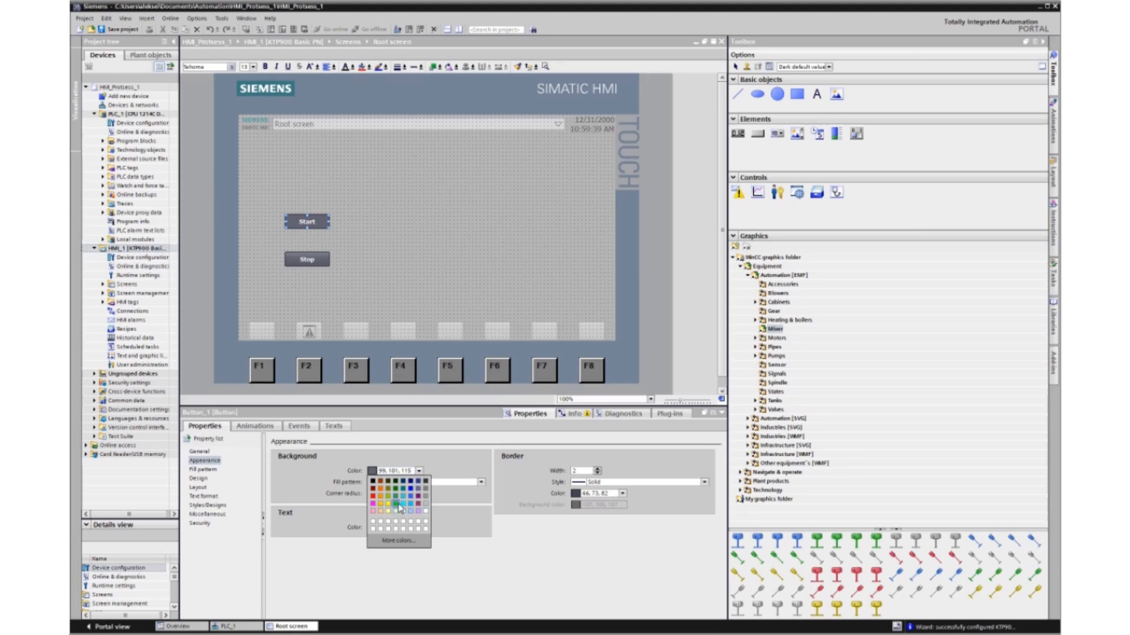
pyautogui.click(371, 512)
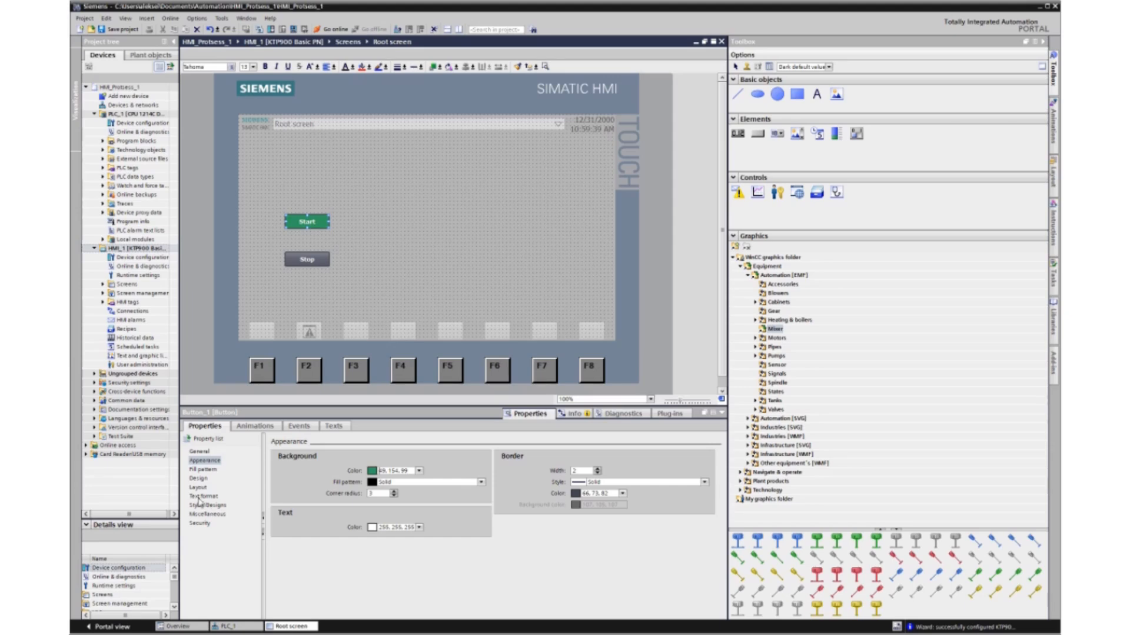
# - Give the Stop button a solid fill pattern with an orange background
pyautogui.click(306, 259)
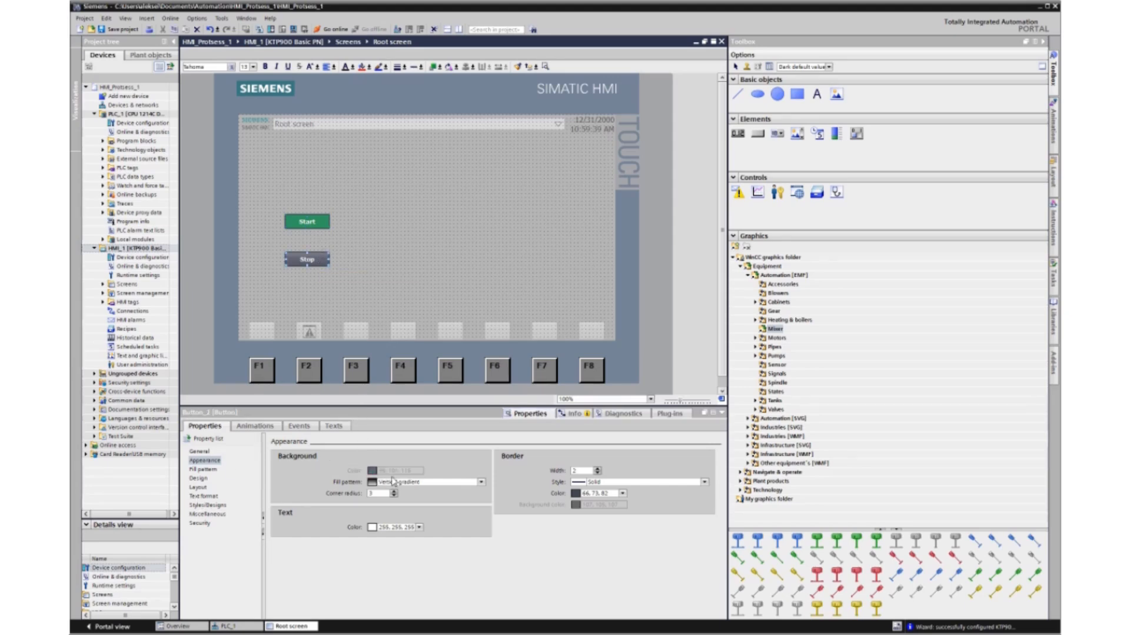
pyautogui.click(480, 482)
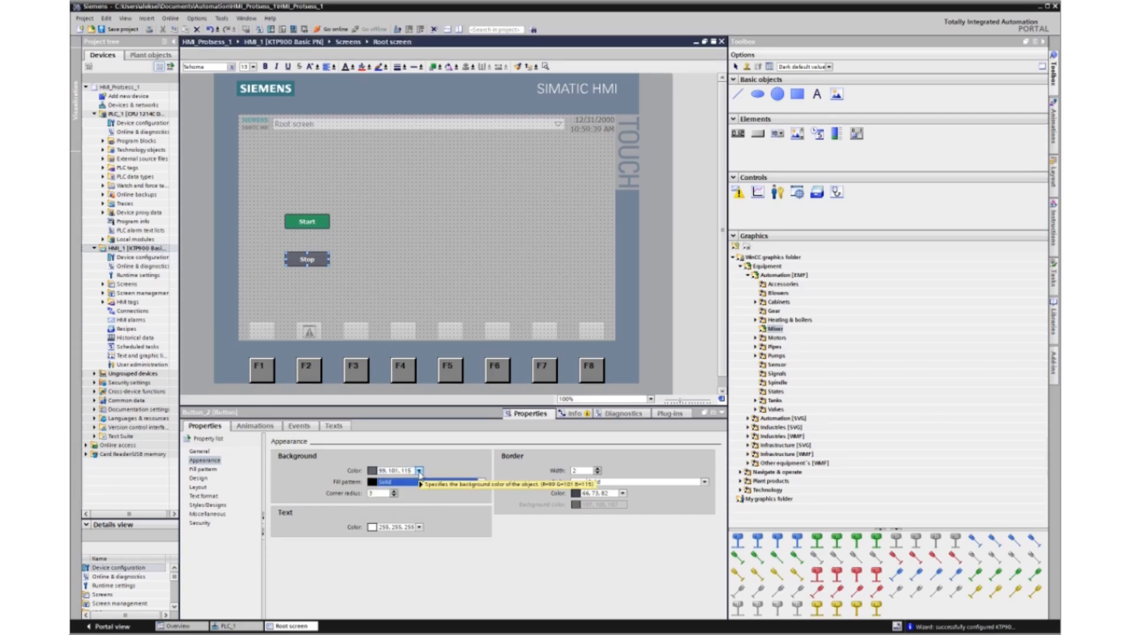
pyautogui.click(420, 471)
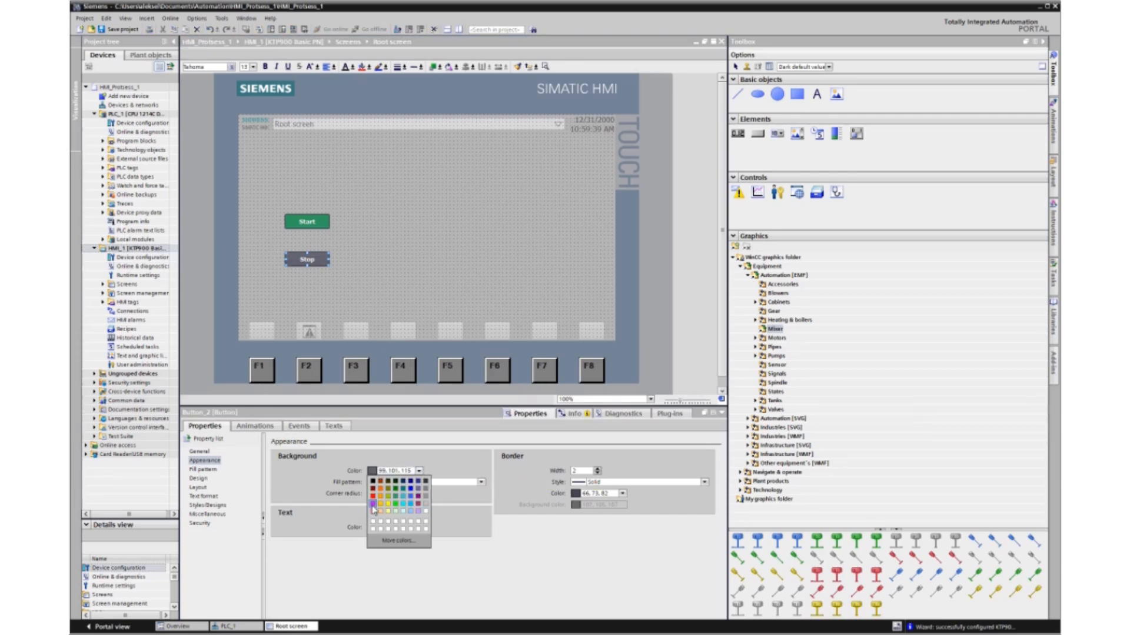
pyautogui.click(372, 477)
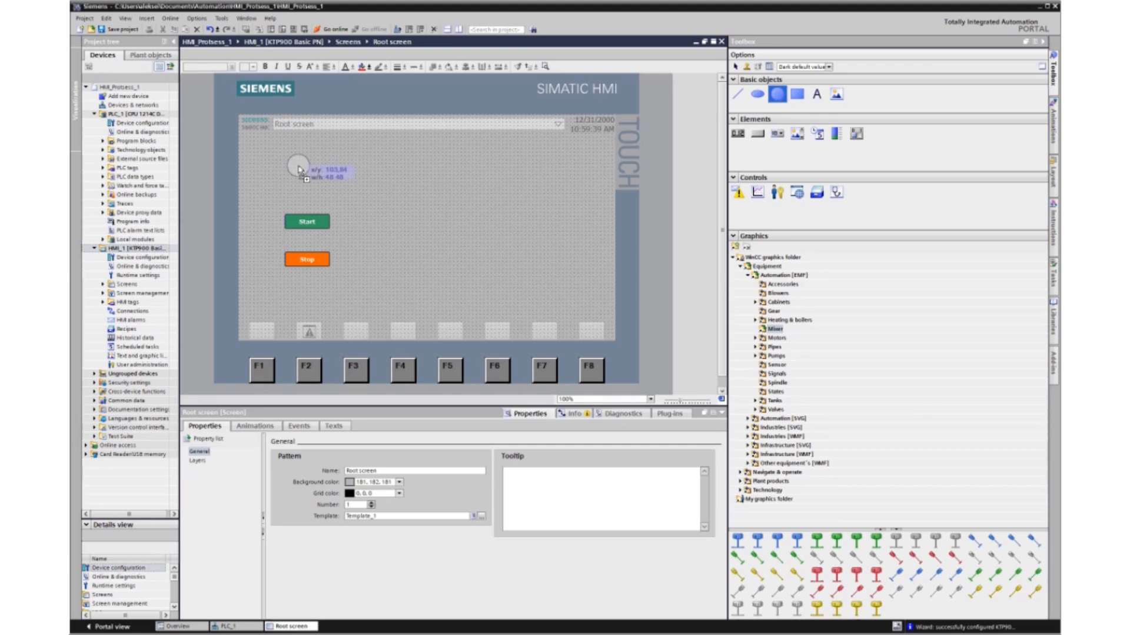
# - Draw a circle from Basic objects on the root screen to serve as the lamp
pyautogui.moveTo(298, 166); pyautogui.dragTo(316, 306)
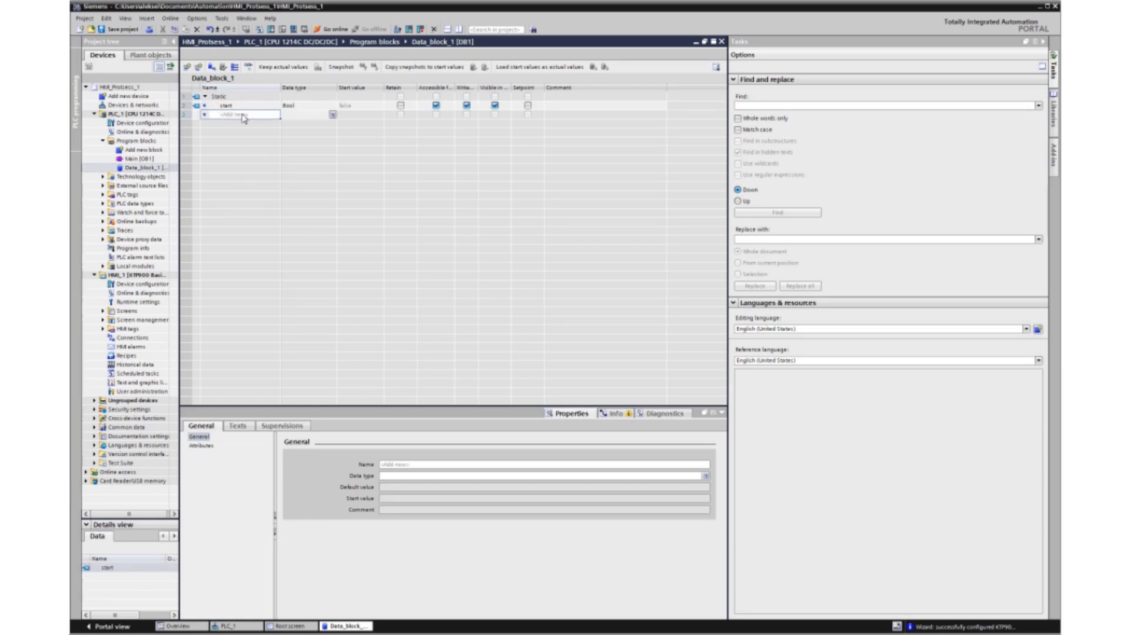
pyautogui.moveTo(242, 120)
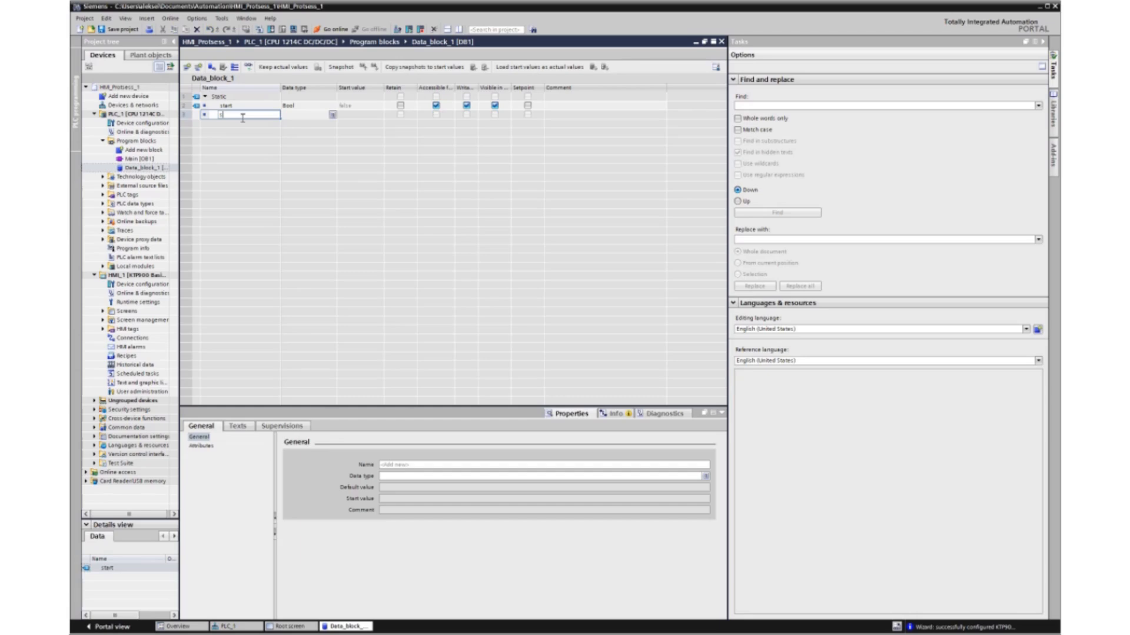
# - Add Bool variables stop and lamp to Data_block_1 and view them in the HMI default tag table
pyautogui.write('stop')
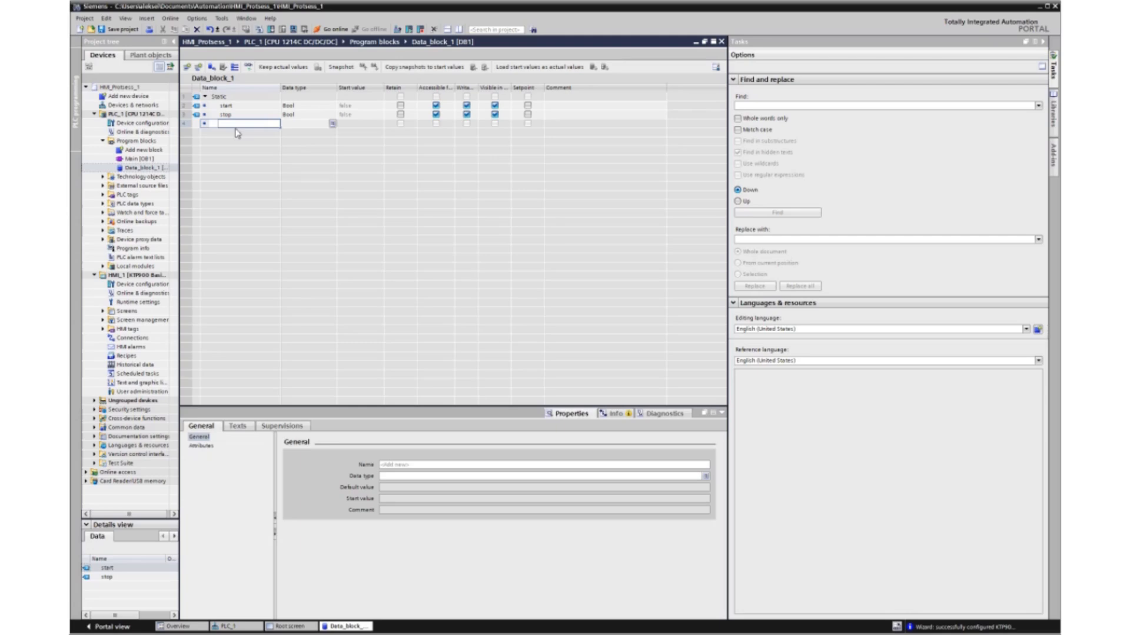
pyautogui.write('lamp')
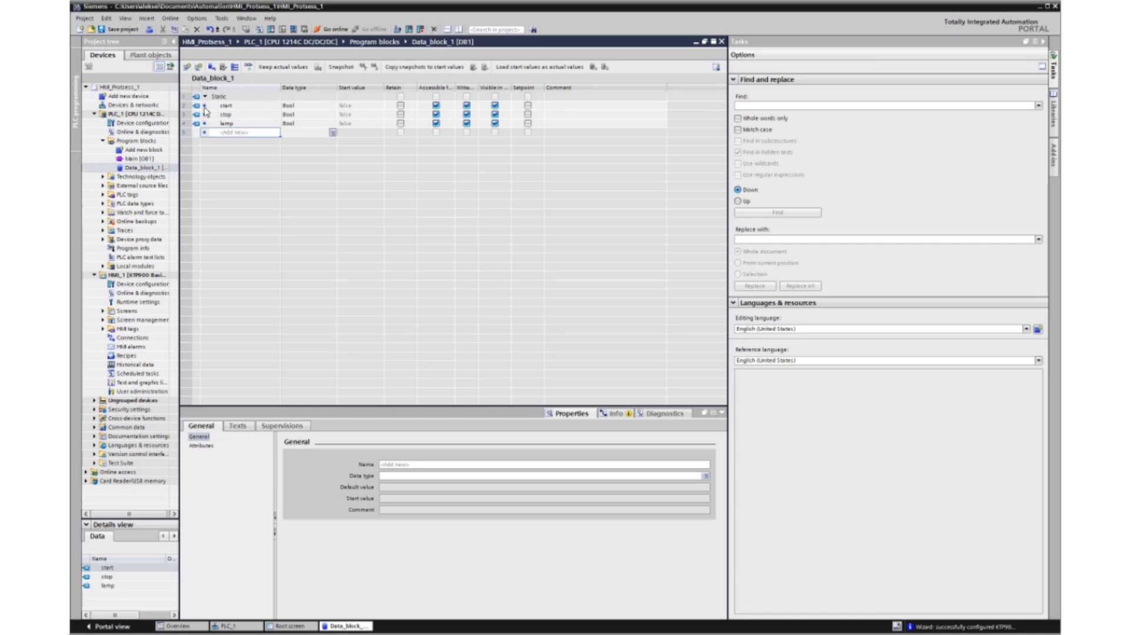
pyautogui.click(231, 105)
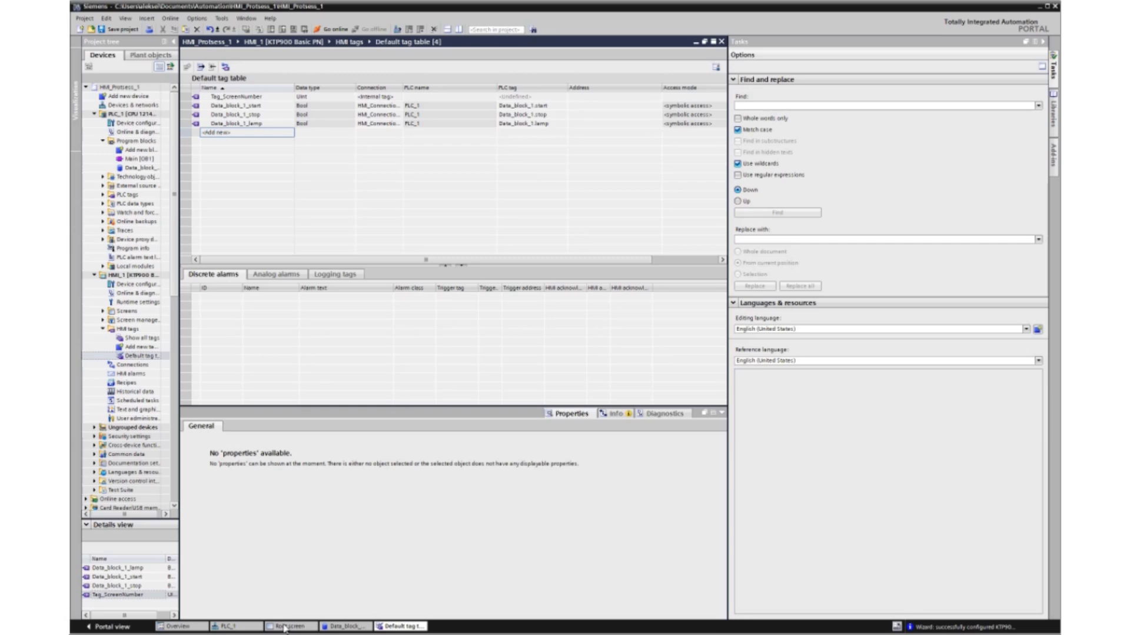
# - Give the lamp circle an appearance animation driven by Data_block_1_lamp with a value range
pyautogui.click(288, 626)
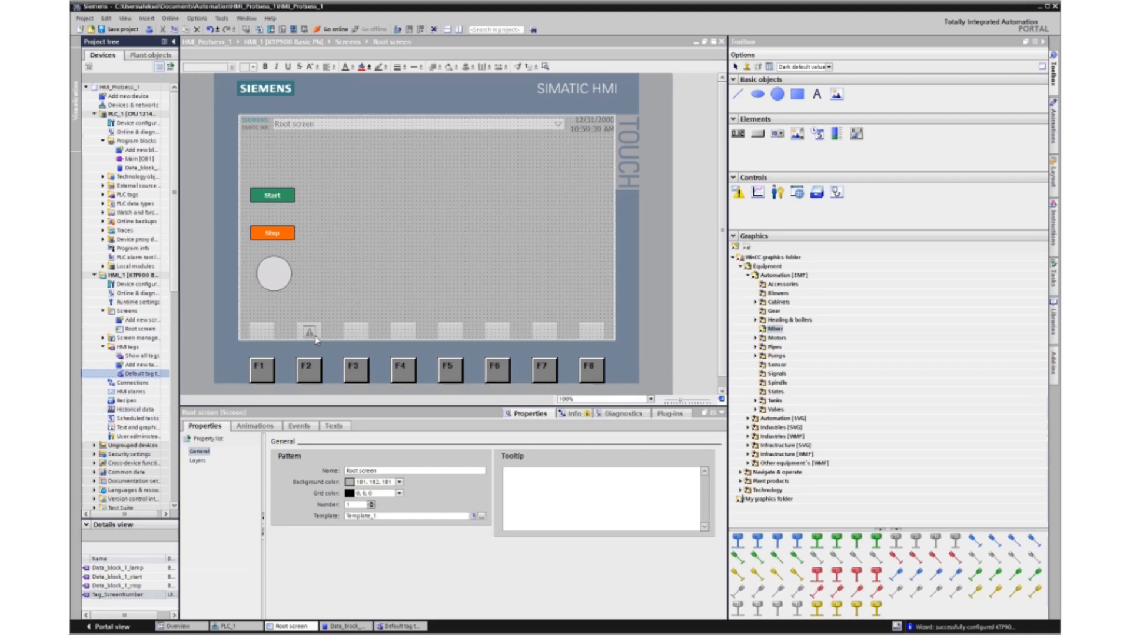
pyautogui.click(272, 274)
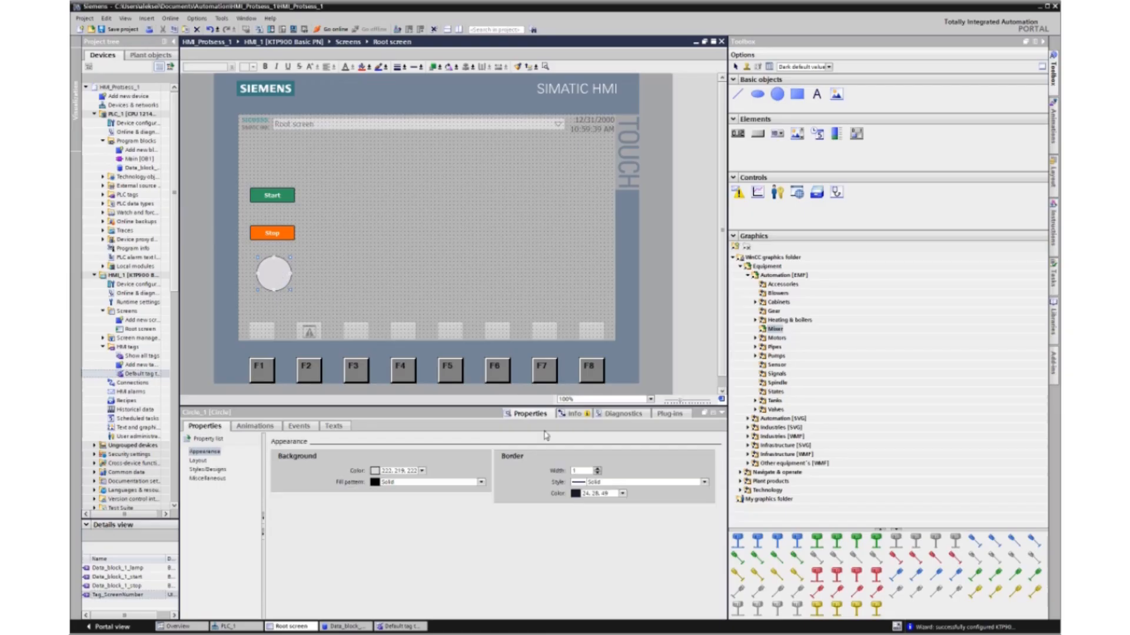
pyautogui.moveTo(592, 448)
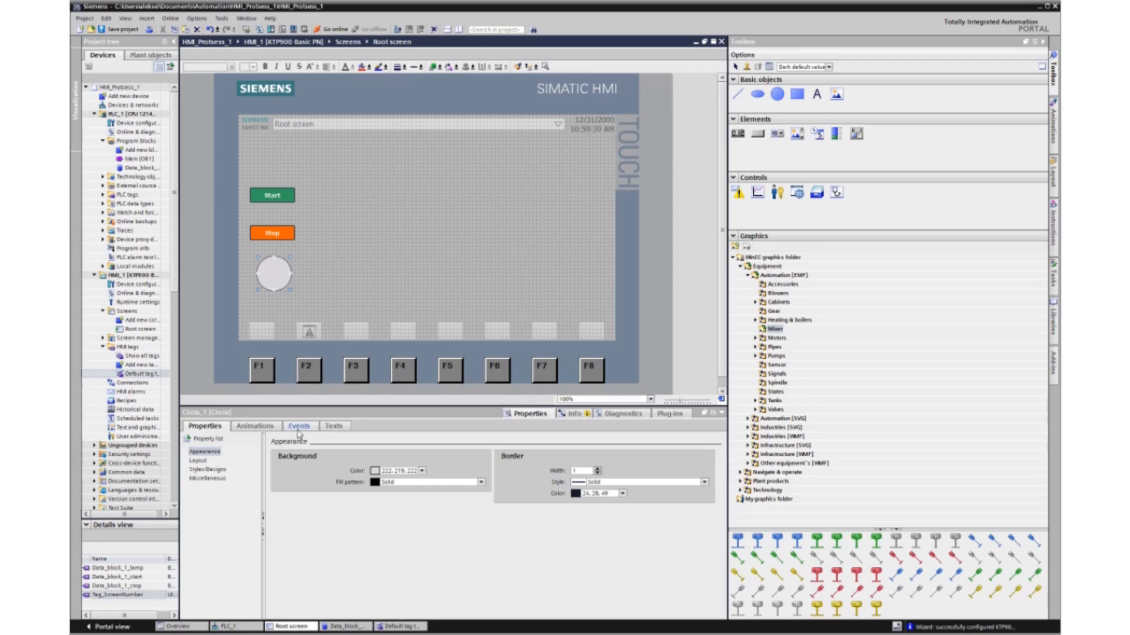
pyautogui.click(254, 426)
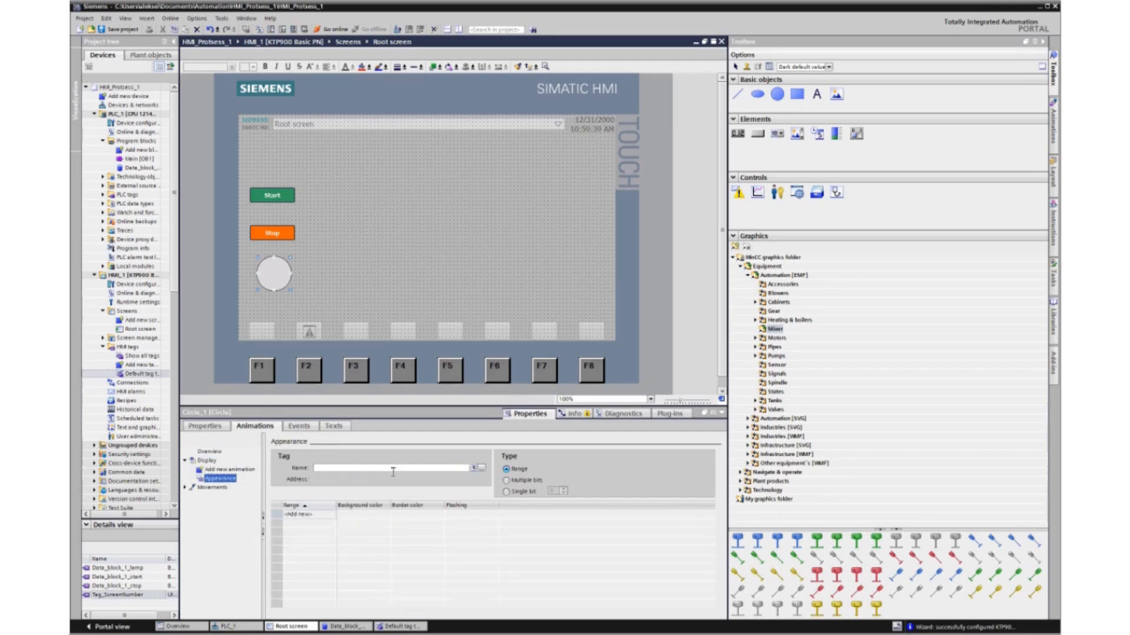
pyautogui.moveTo(479, 469)
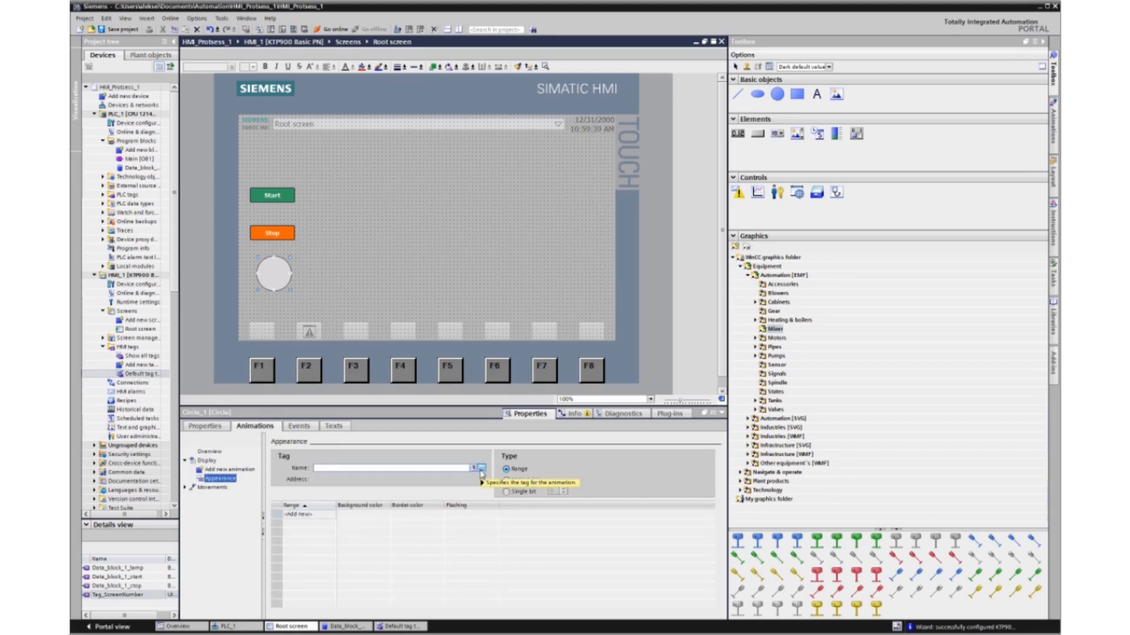
pyautogui.click(480, 470)
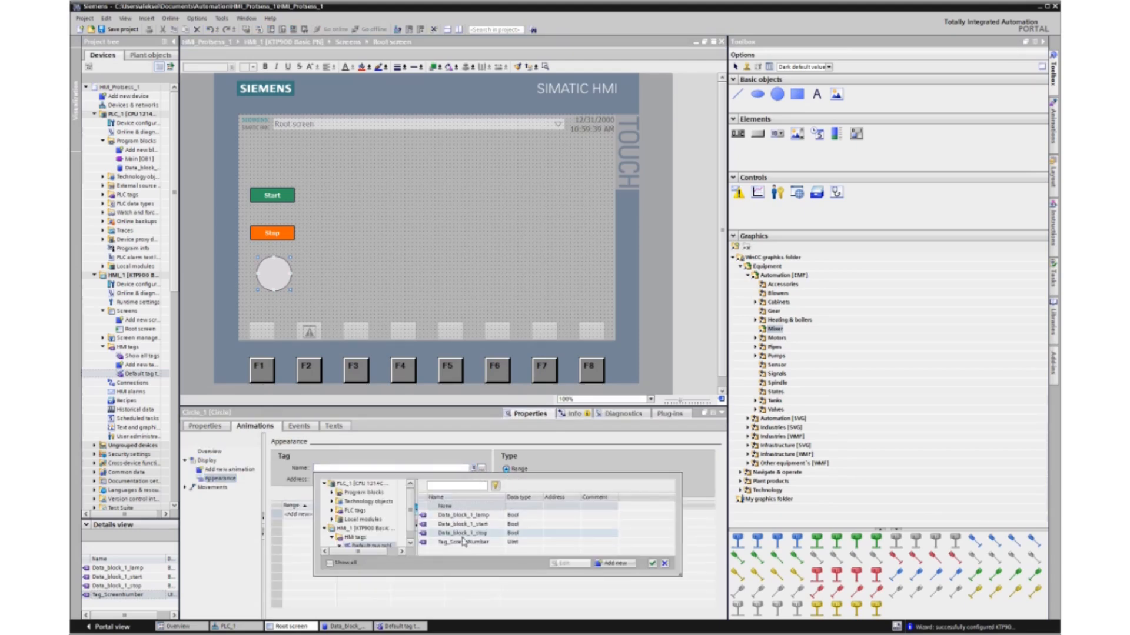
pyautogui.click(462, 514)
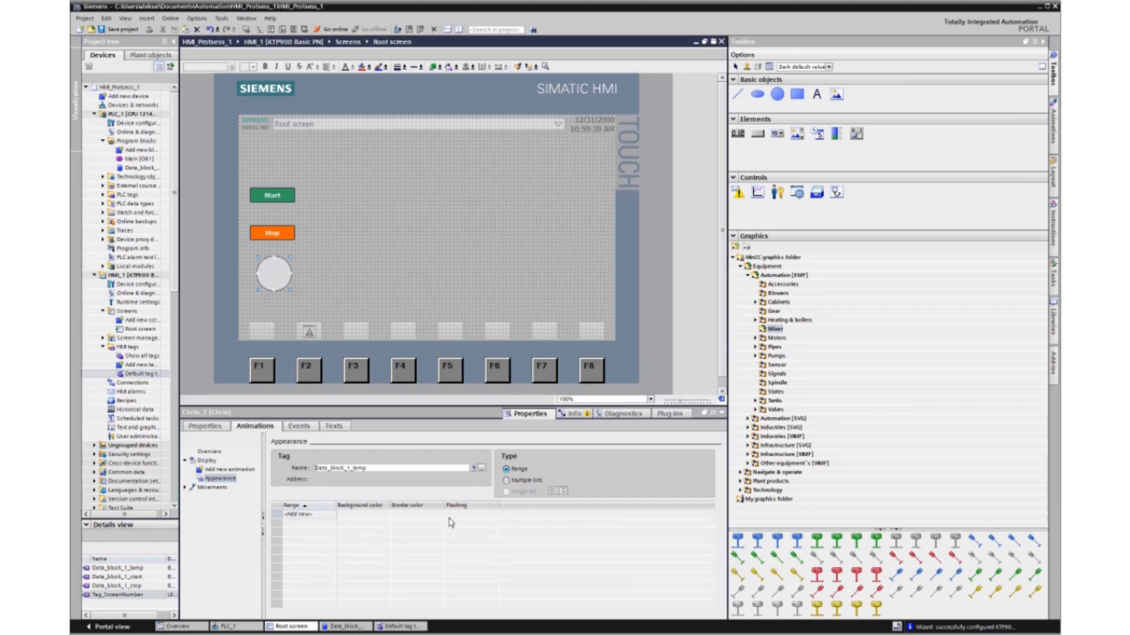
pyautogui.click(298, 514)
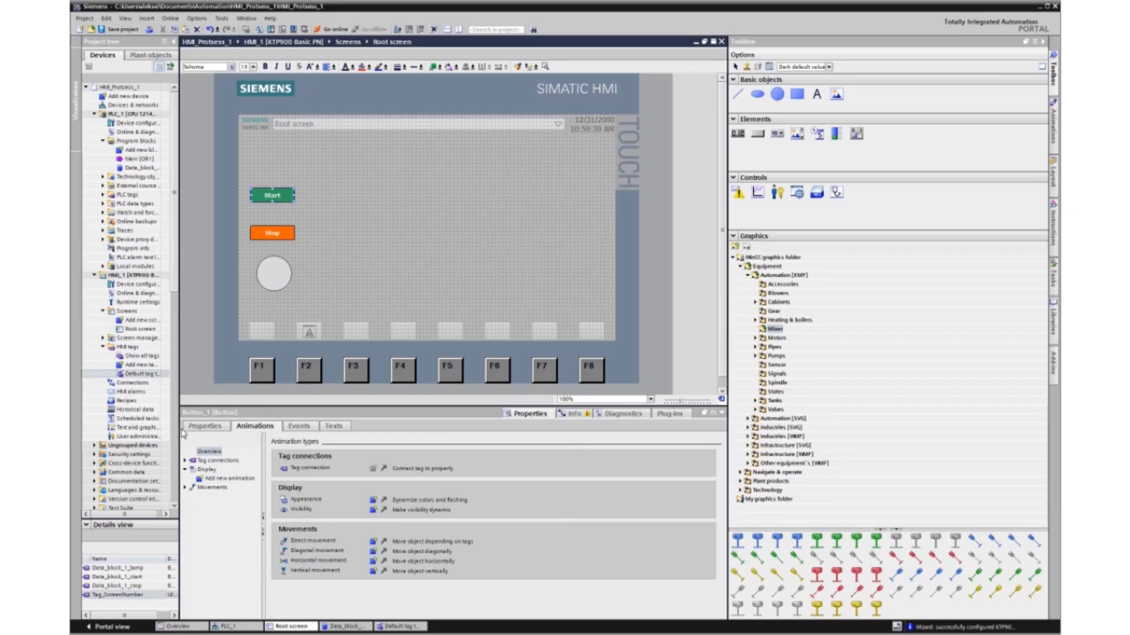
# - Assign an EditBits system function to the Start button's Click event
pyautogui.click(298, 426)
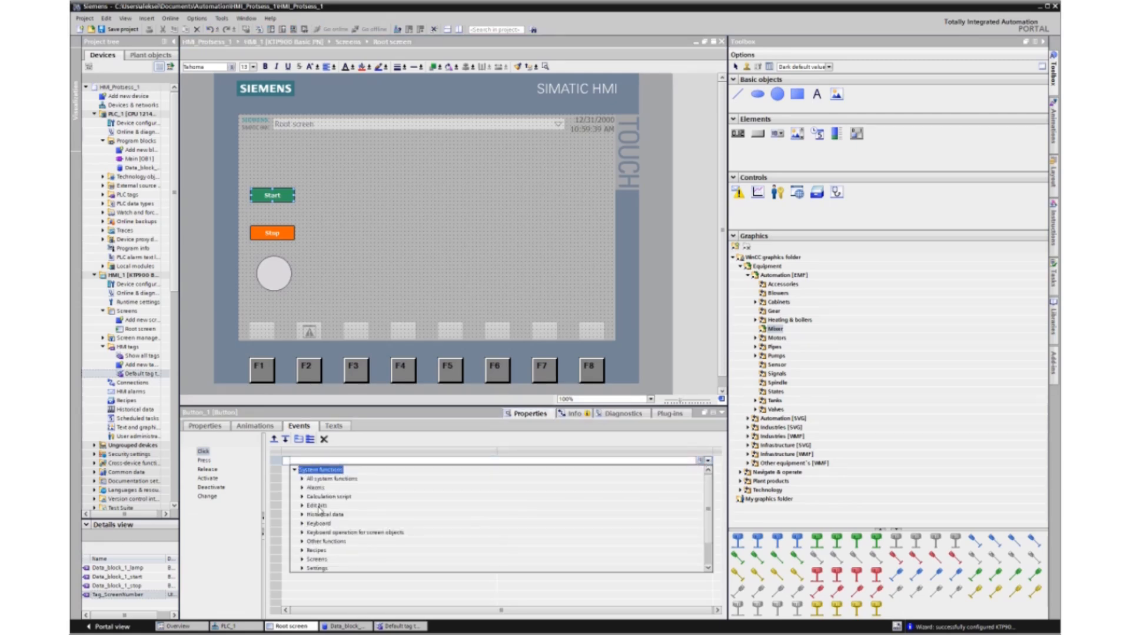
pyautogui.click(295, 504)
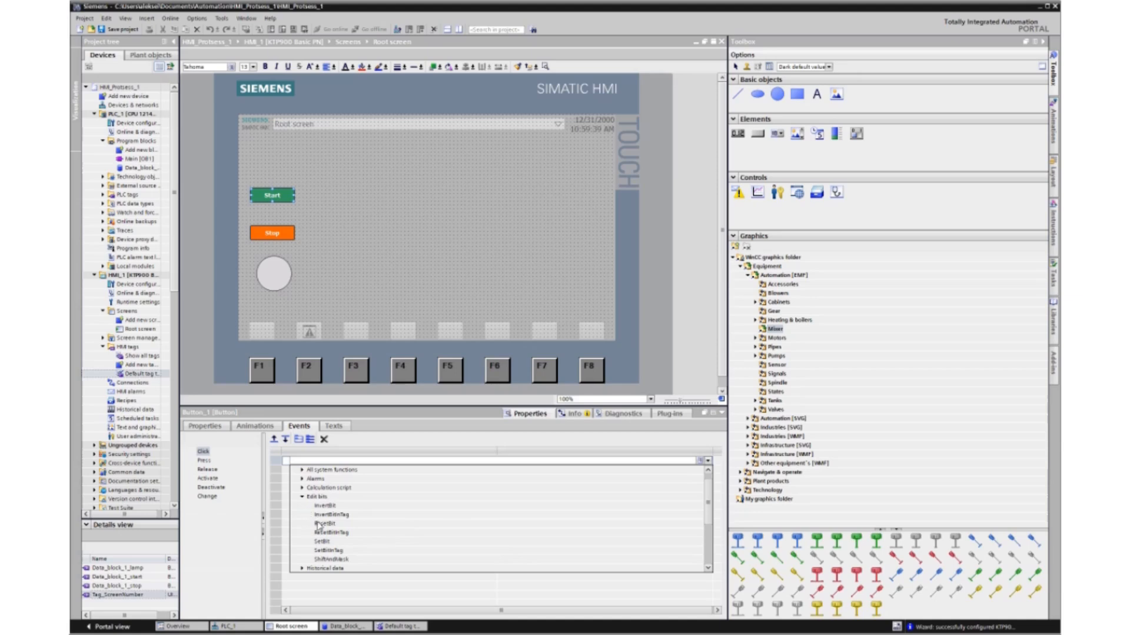
pyautogui.click(326, 541)
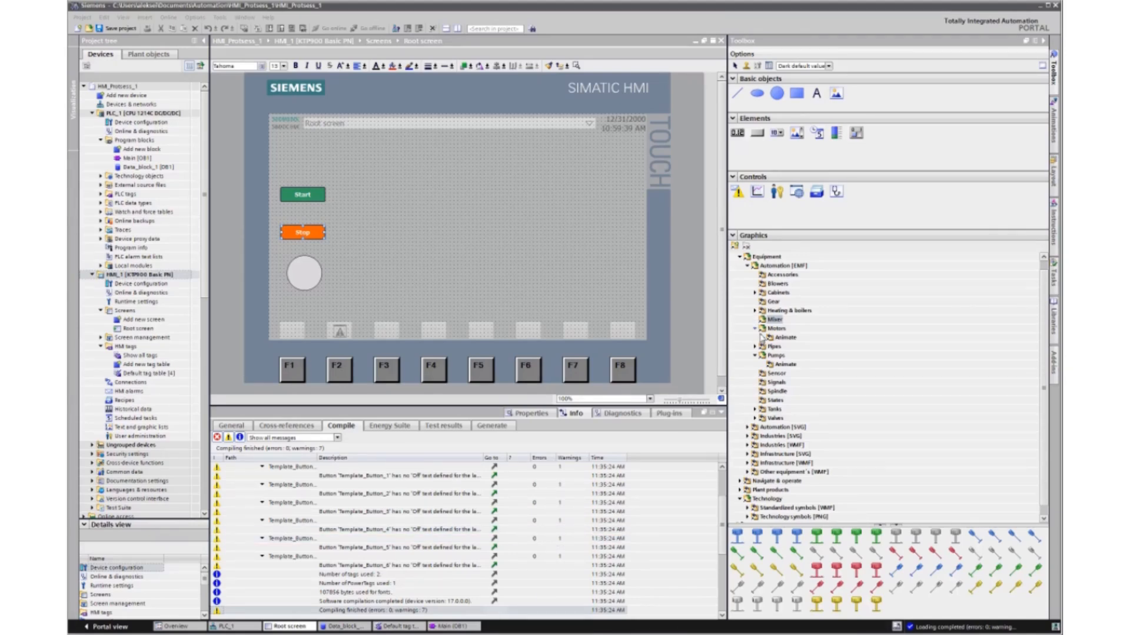
# - Place a second animated motor graphic from the Equipment library right of the first
pyautogui.click(776, 329)
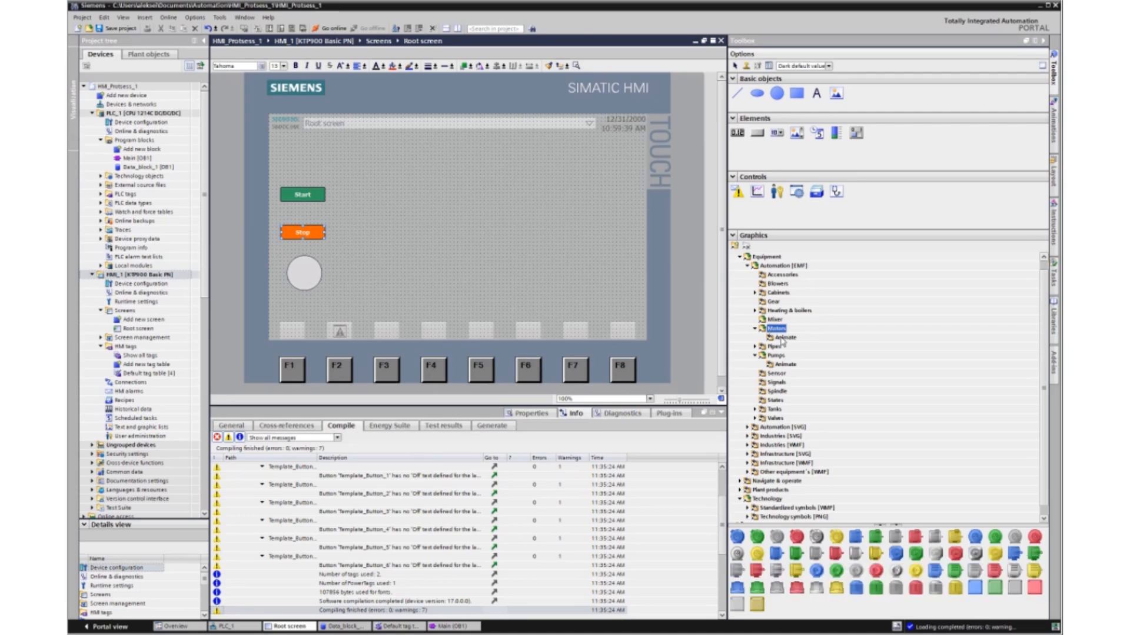
pyautogui.click(785, 337)
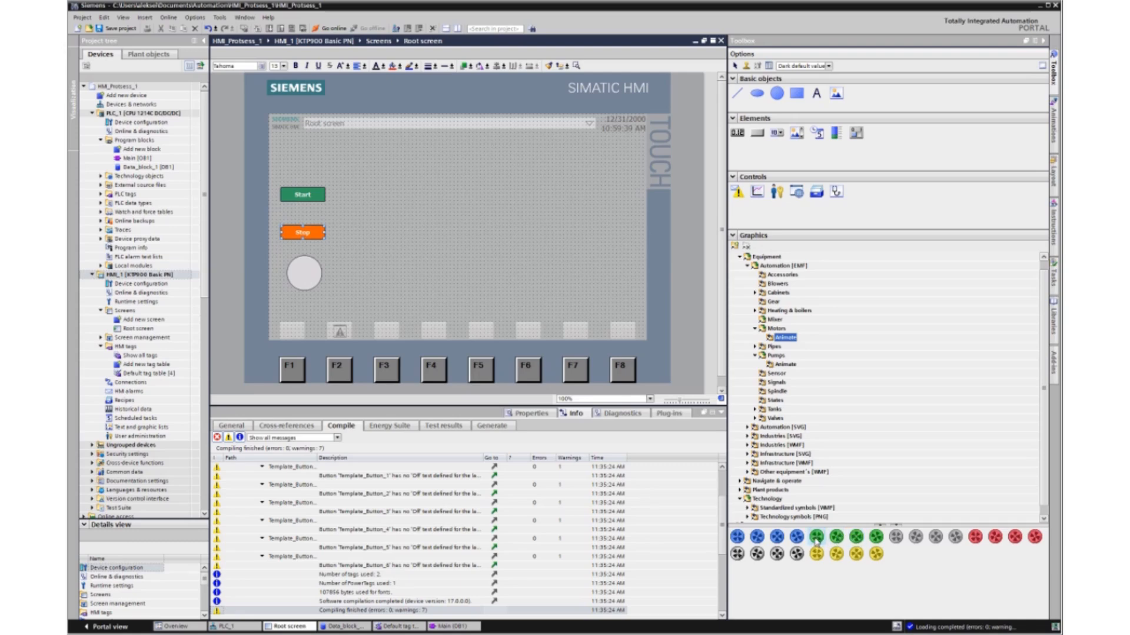
pyautogui.click(817, 536)
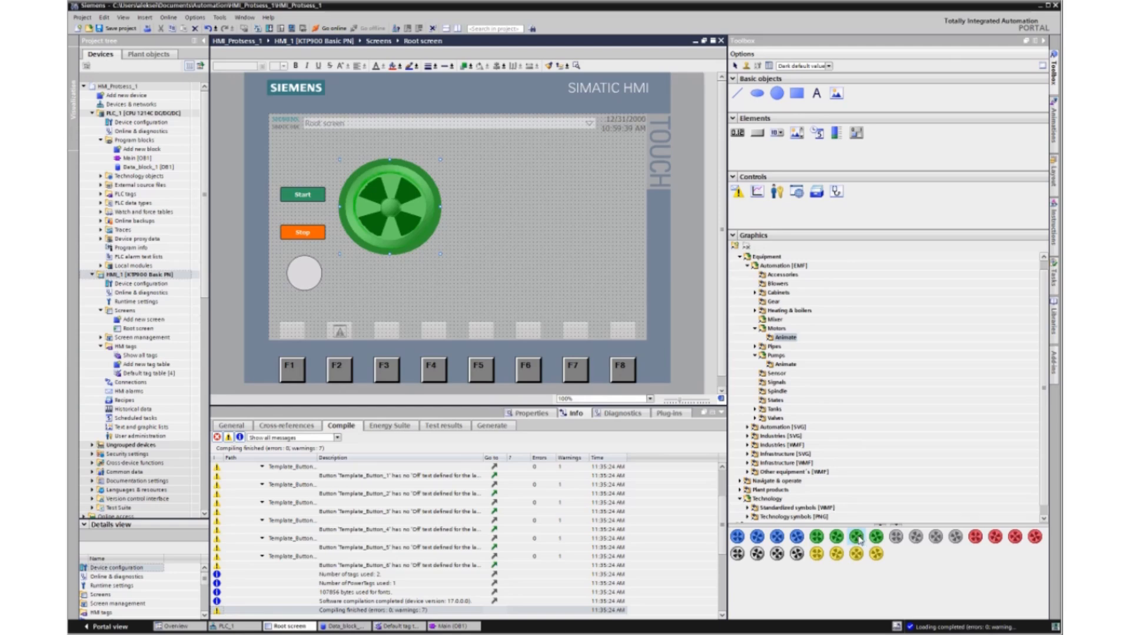
pyautogui.moveTo(855, 537); pyautogui.dragTo(547, 209)
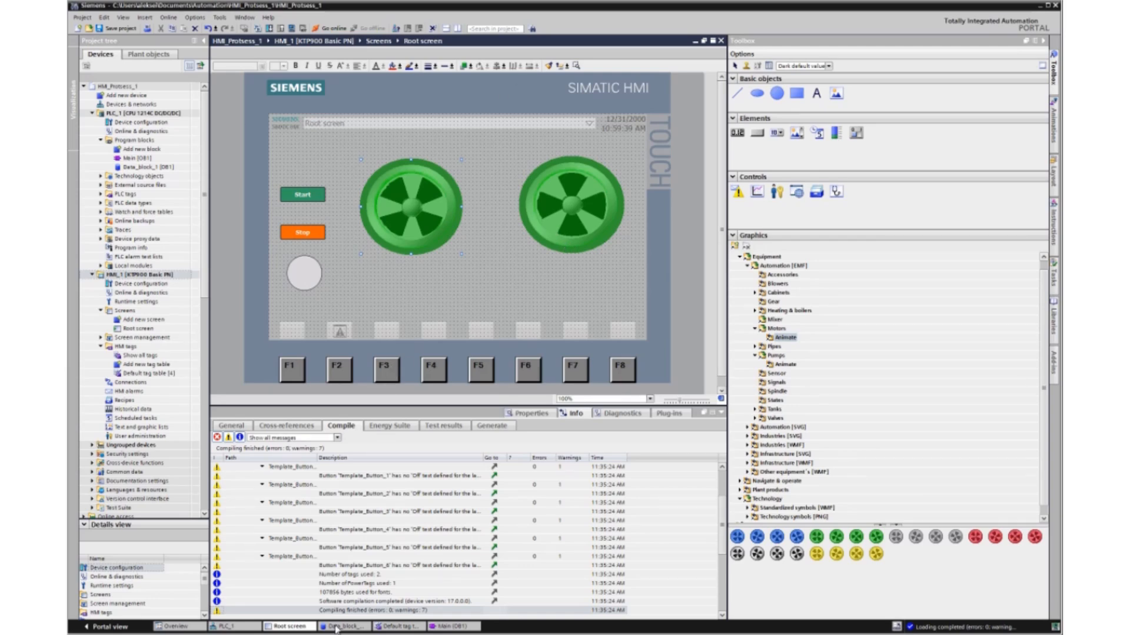
# - Add Bool variable generator to Data_block_1 and check Data_block_1_generator in the HMI tag table
pyautogui.click(342, 626)
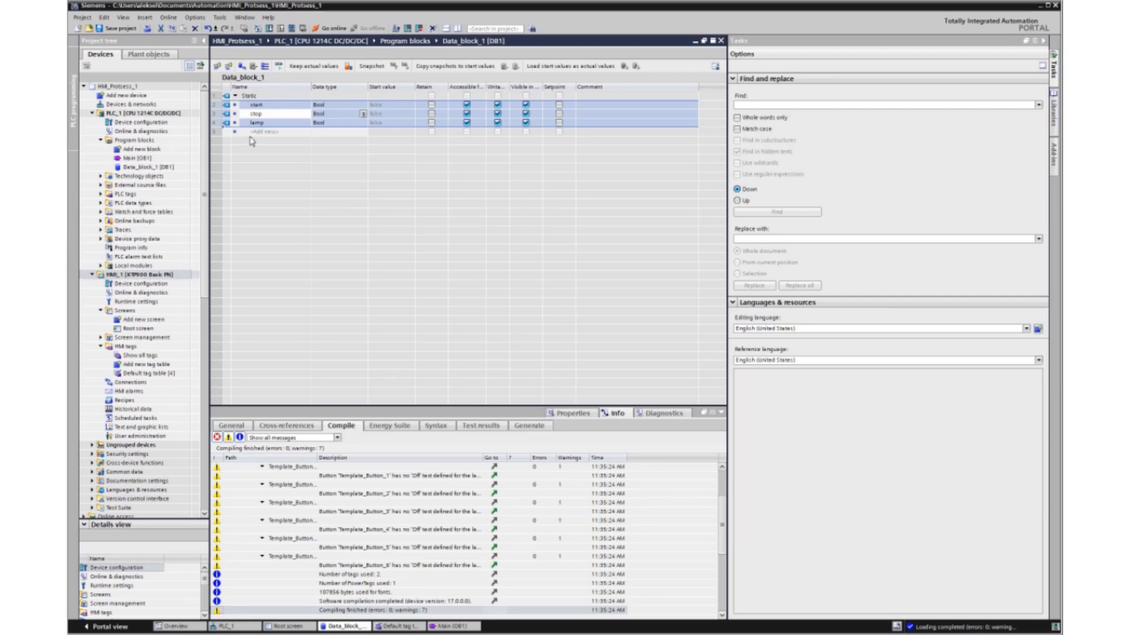
pyautogui.click(267, 133)
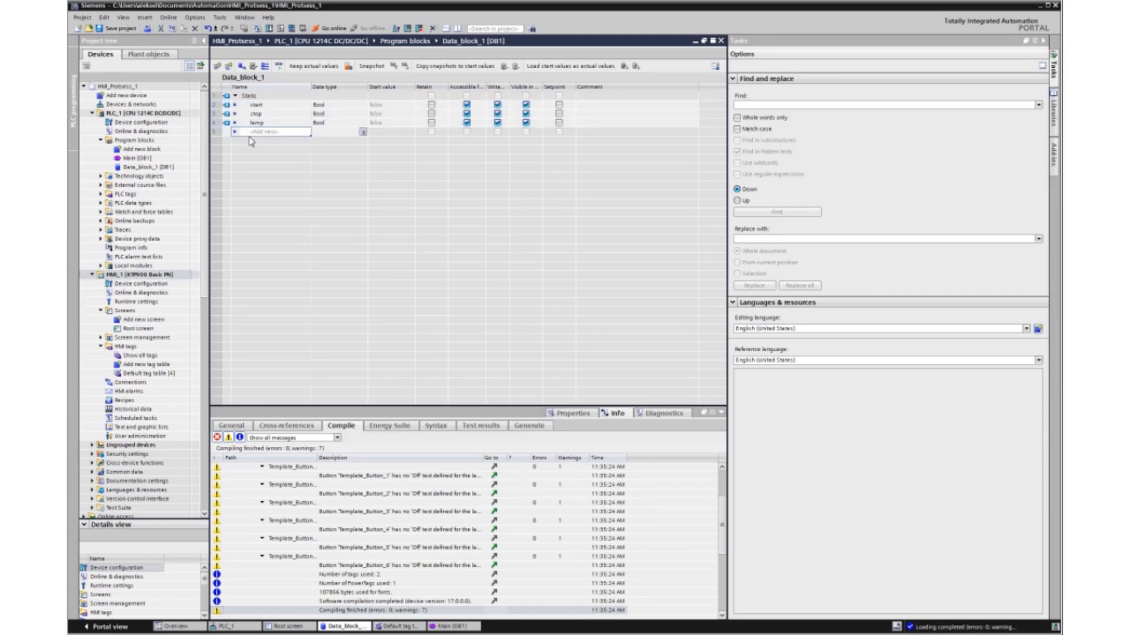
pyautogui.write('generator')
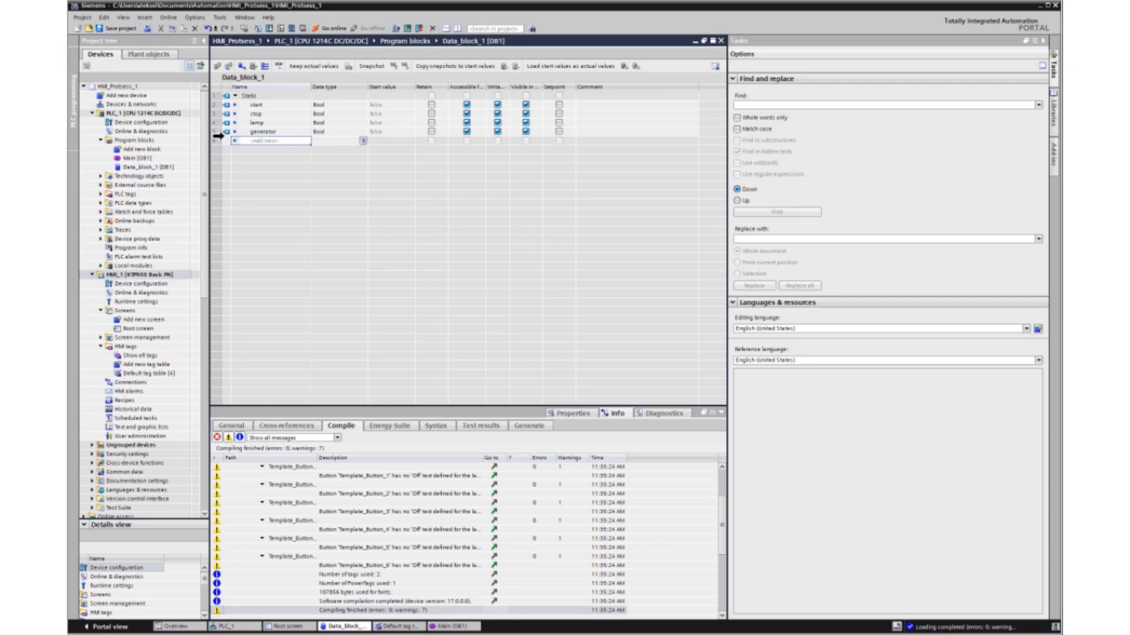
pyautogui.click(269, 132)
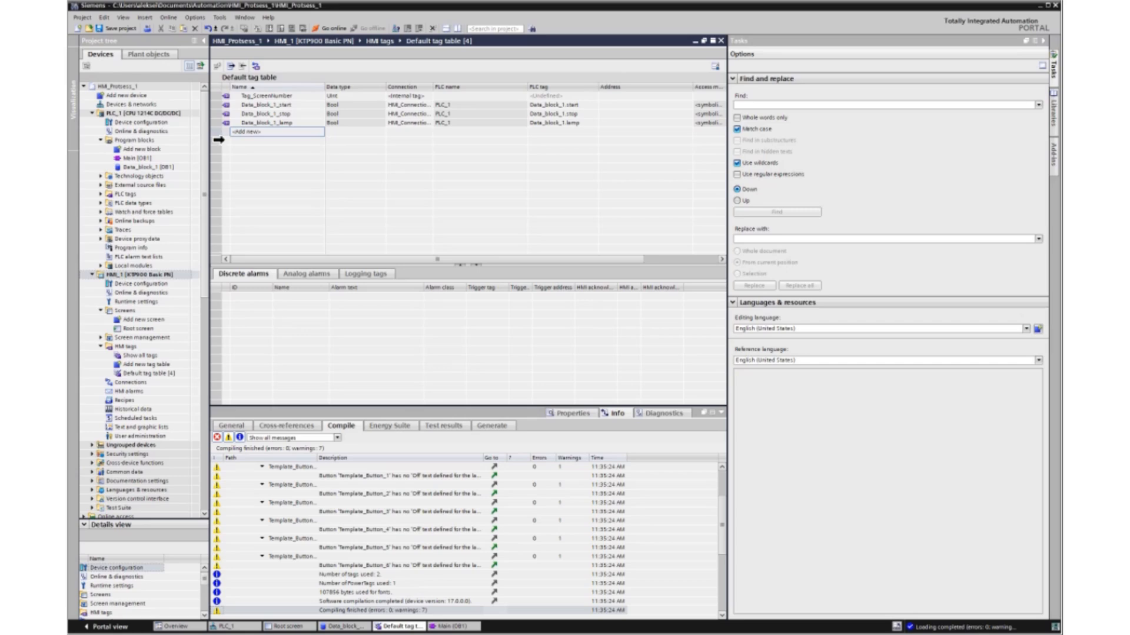
pyautogui.click(244, 132)
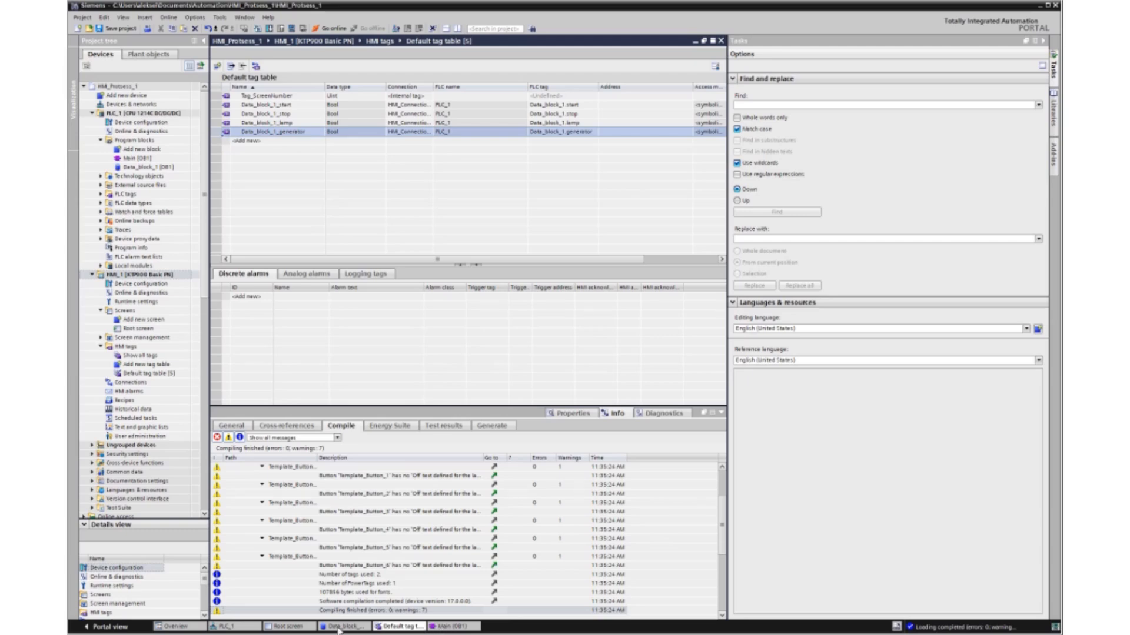
pyautogui.click(281, 626)
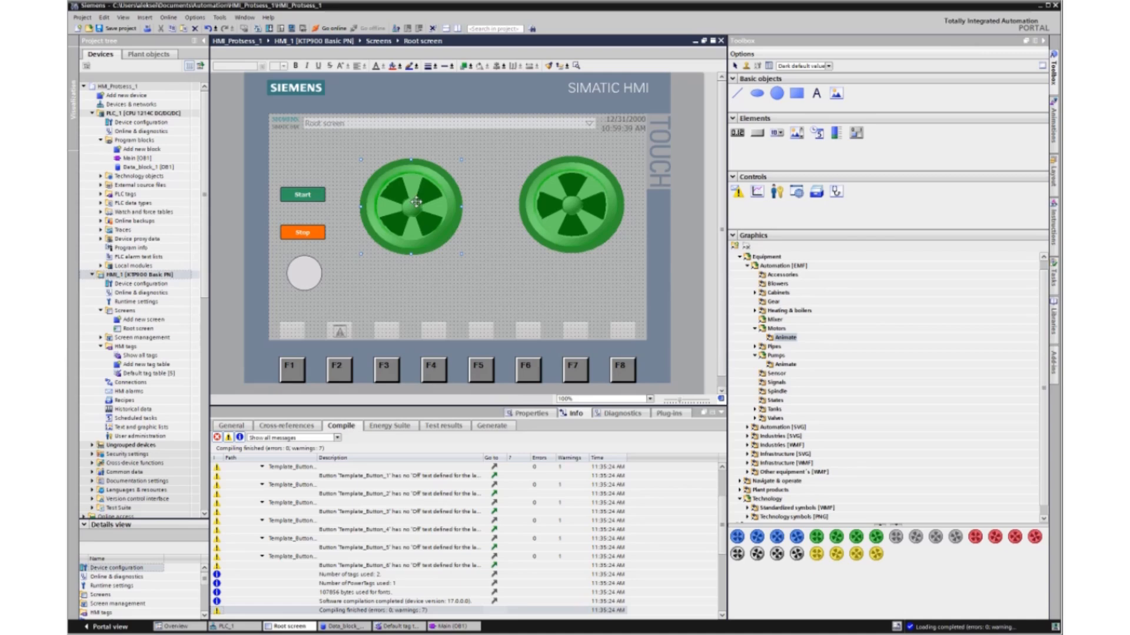
pyautogui.moveTo(414, 201)
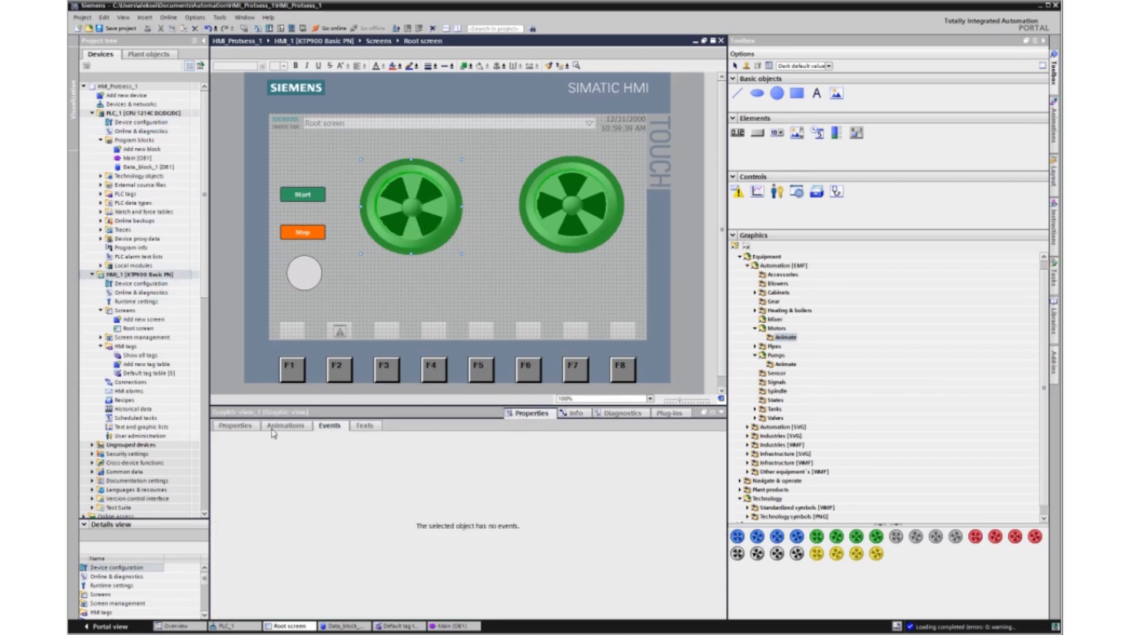
# - Give the first motor graphic a visibility animation controlled by Data_block_1_generator
pyautogui.click(286, 426)
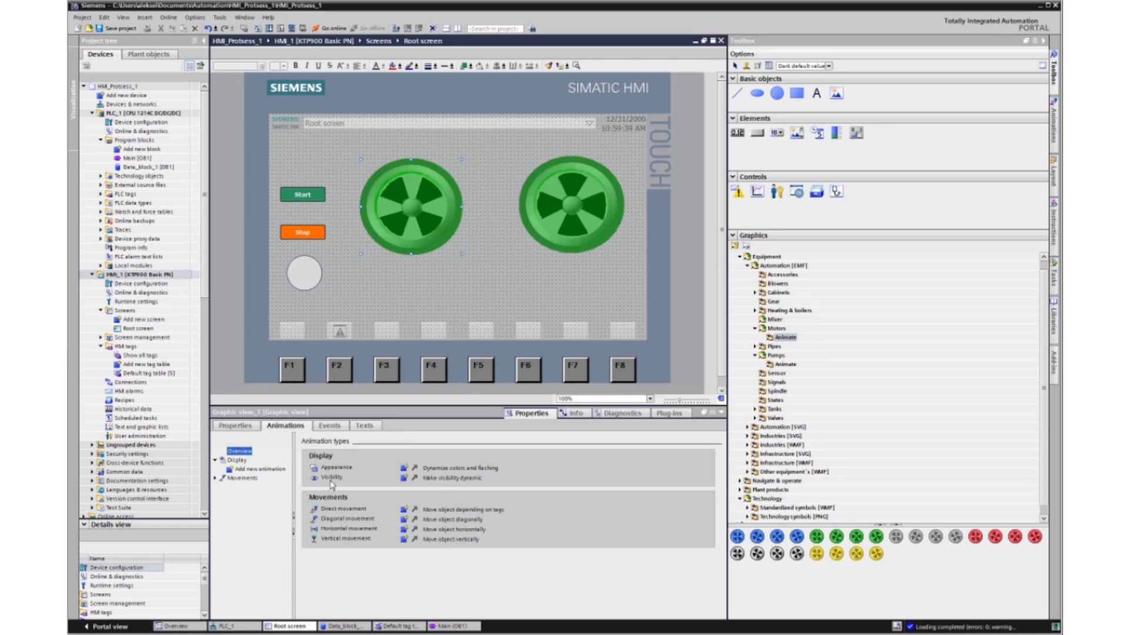
pyautogui.click(329, 477)
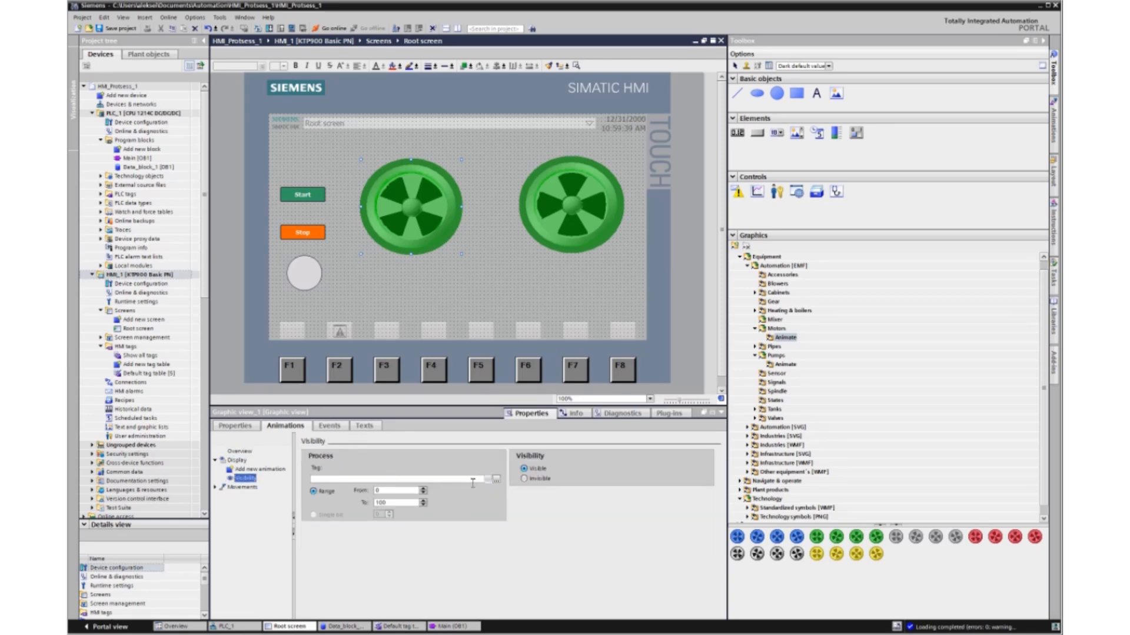
pyautogui.click(493, 479)
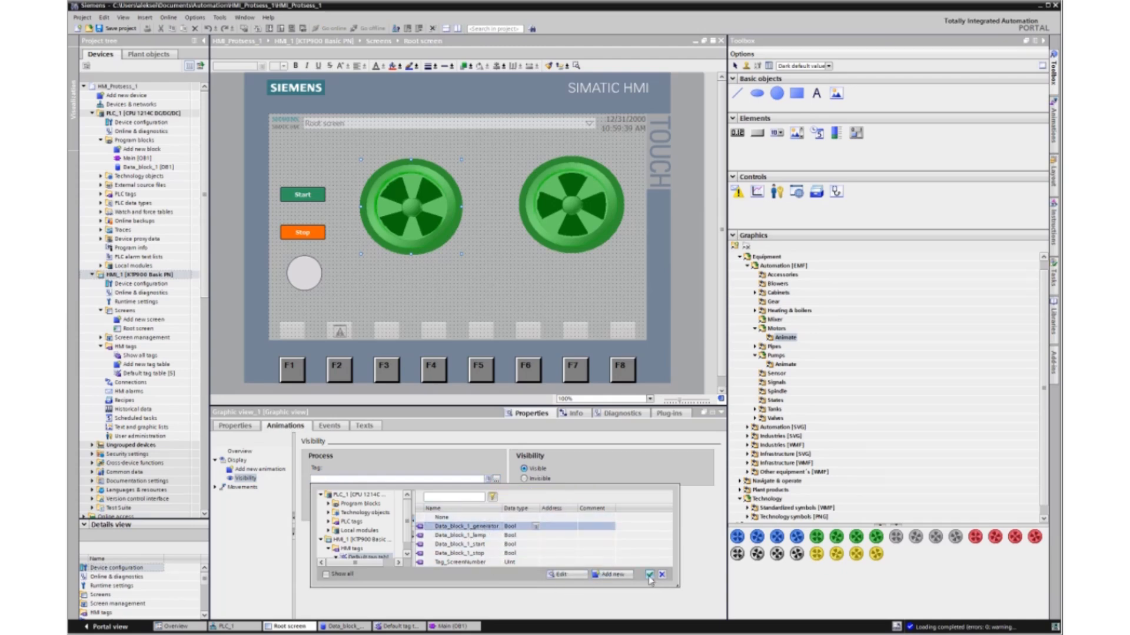
pyautogui.click(648, 574)
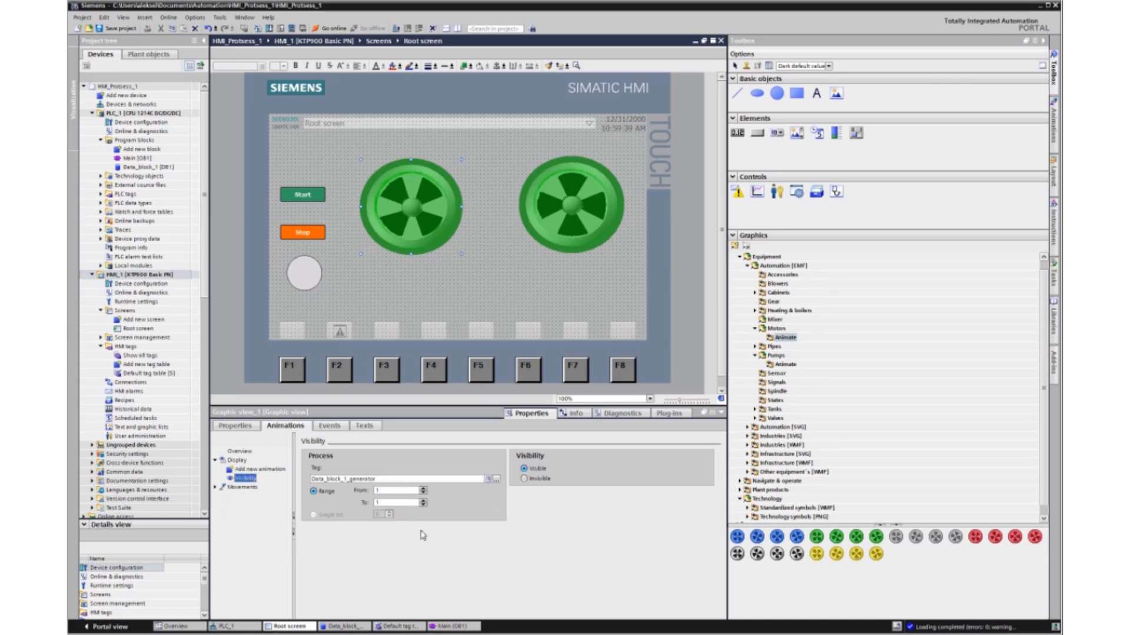
pyautogui.moveTo(328, 520)
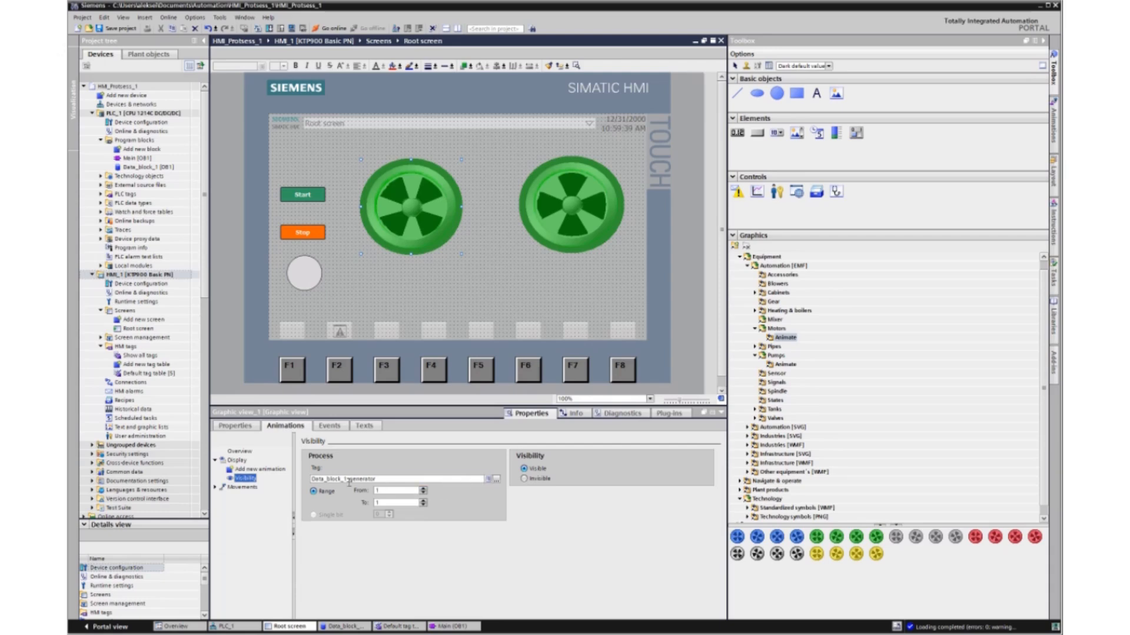
pyautogui.moveTo(589, 236)
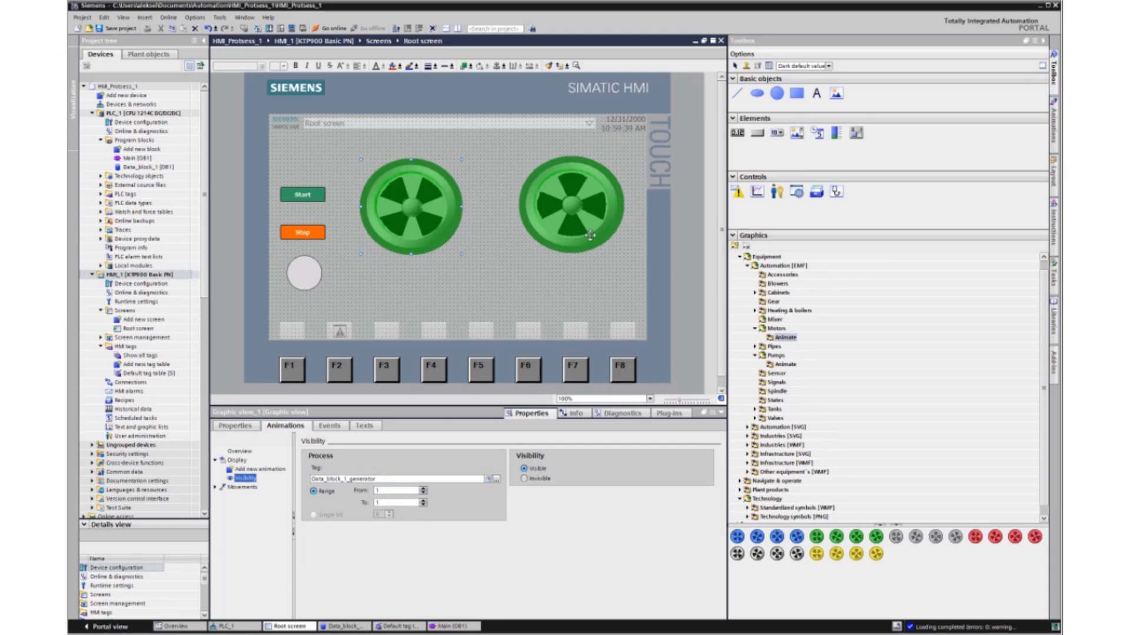
# - Give the second motor graphic a generator visibility animation and adjust its range upper limit
pyautogui.click(569, 205)
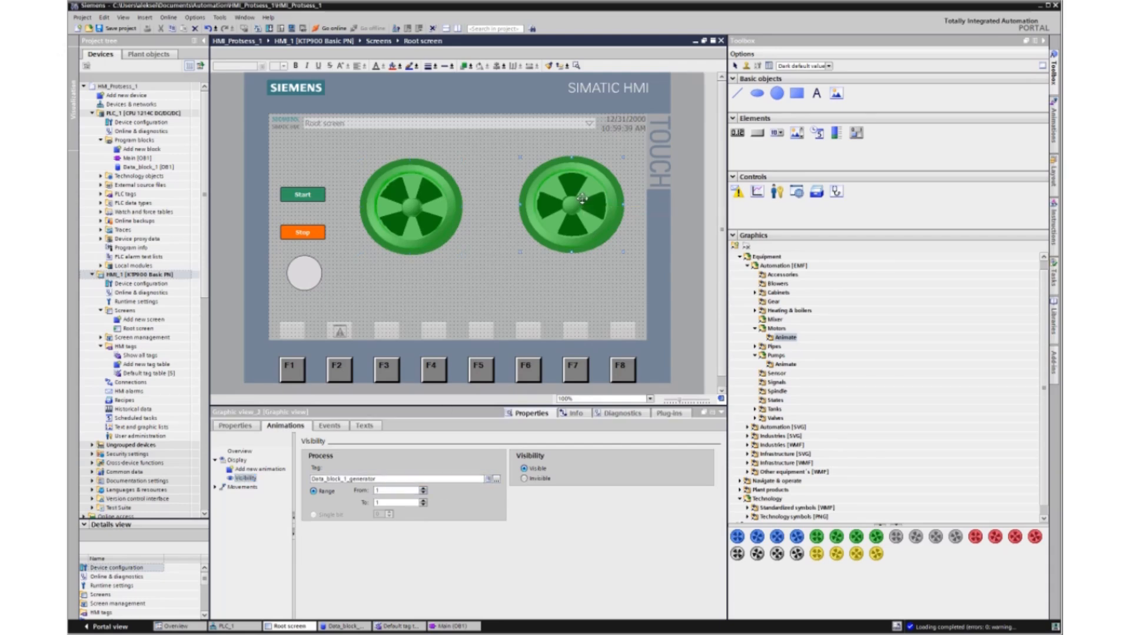
pyautogui.click(236, 451)
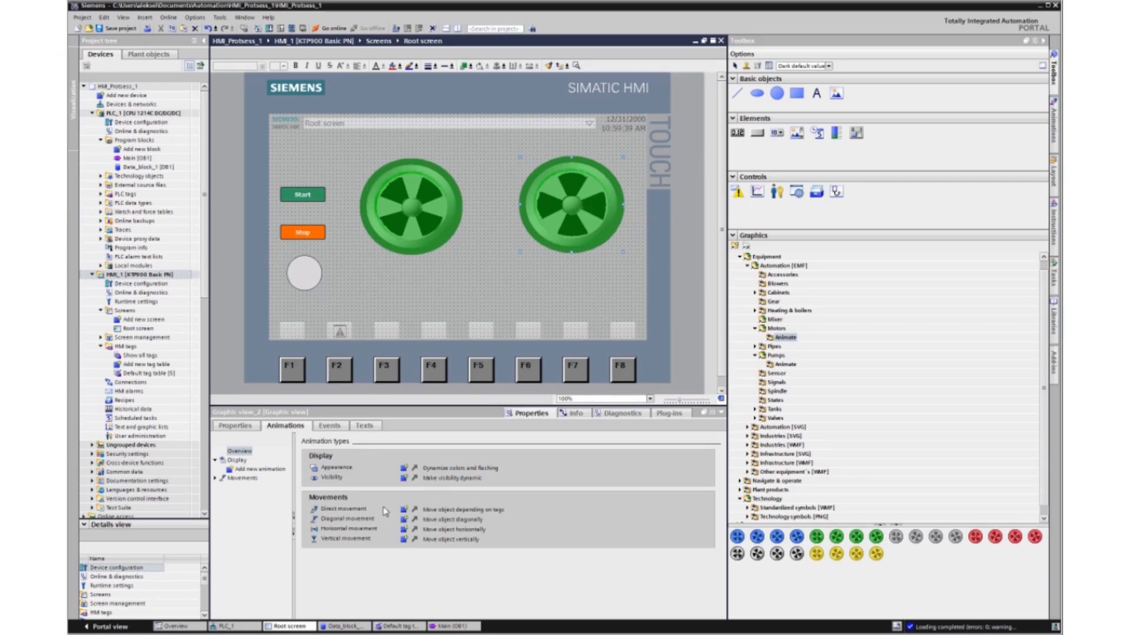
pyautogui.click(329, 477)
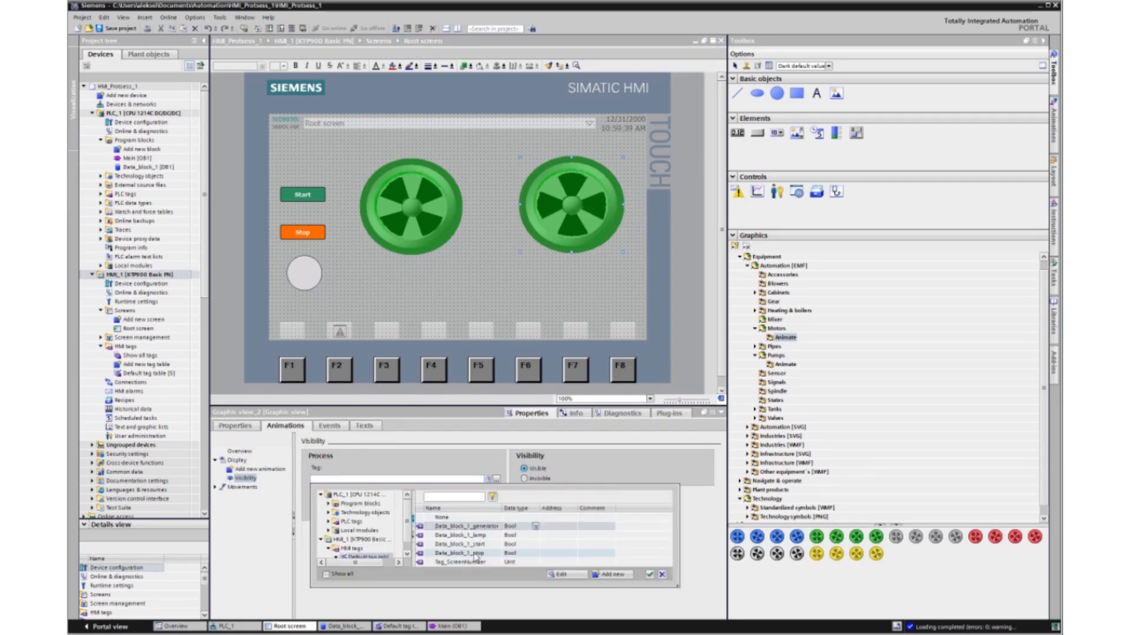
pyautogui.click(469, 526)
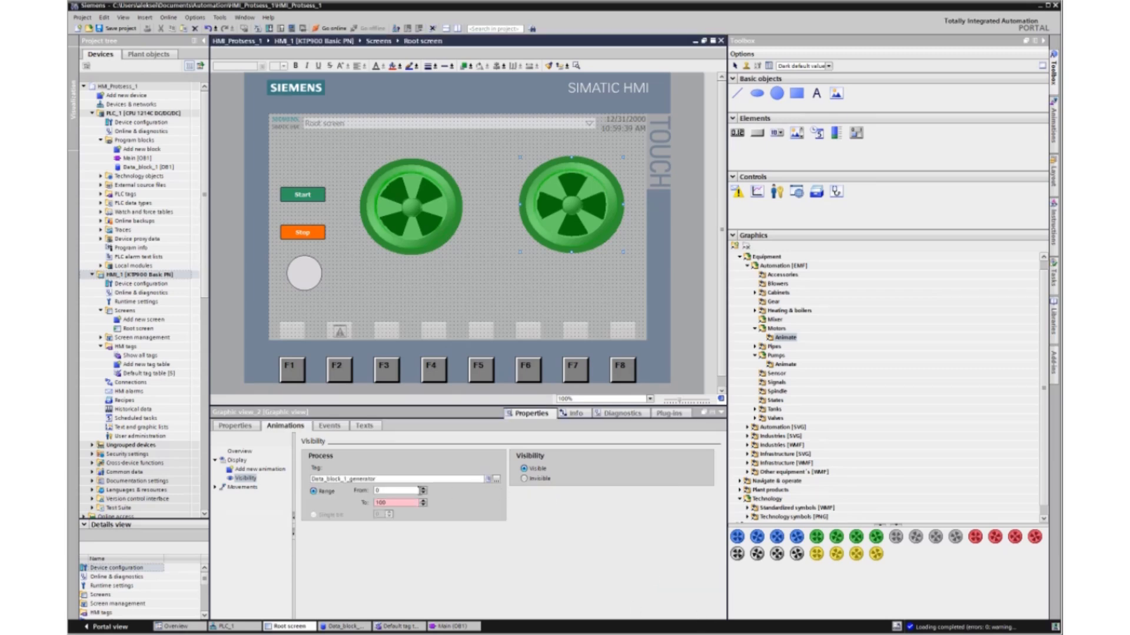
pyautogui.click(400, 502)
pyautogui.write('0')
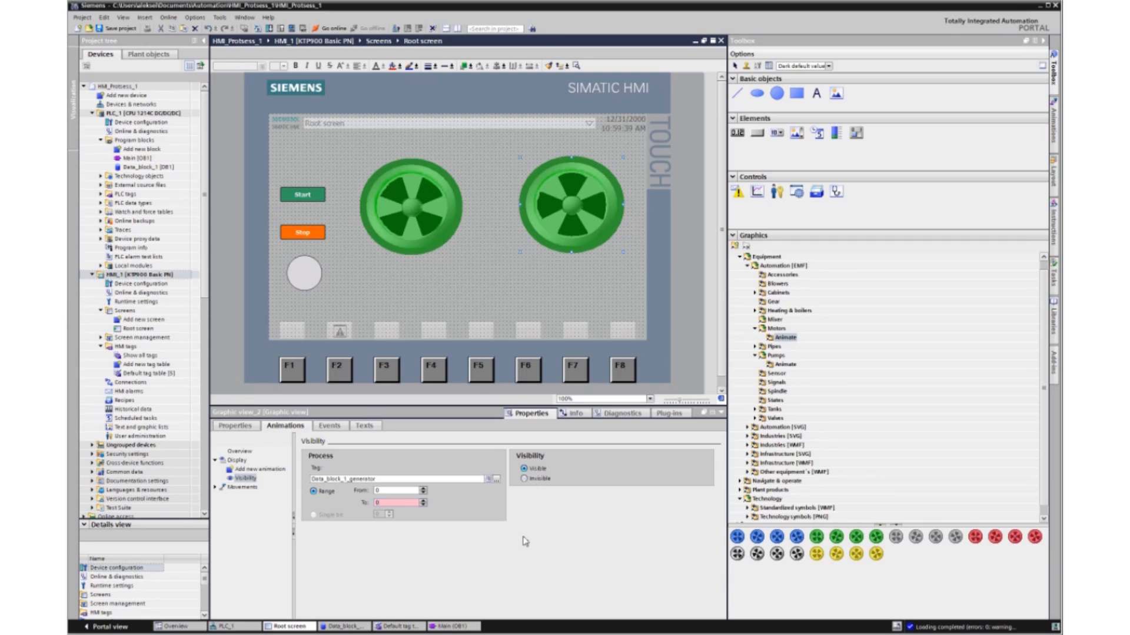
pyautogui.click(452, 626)
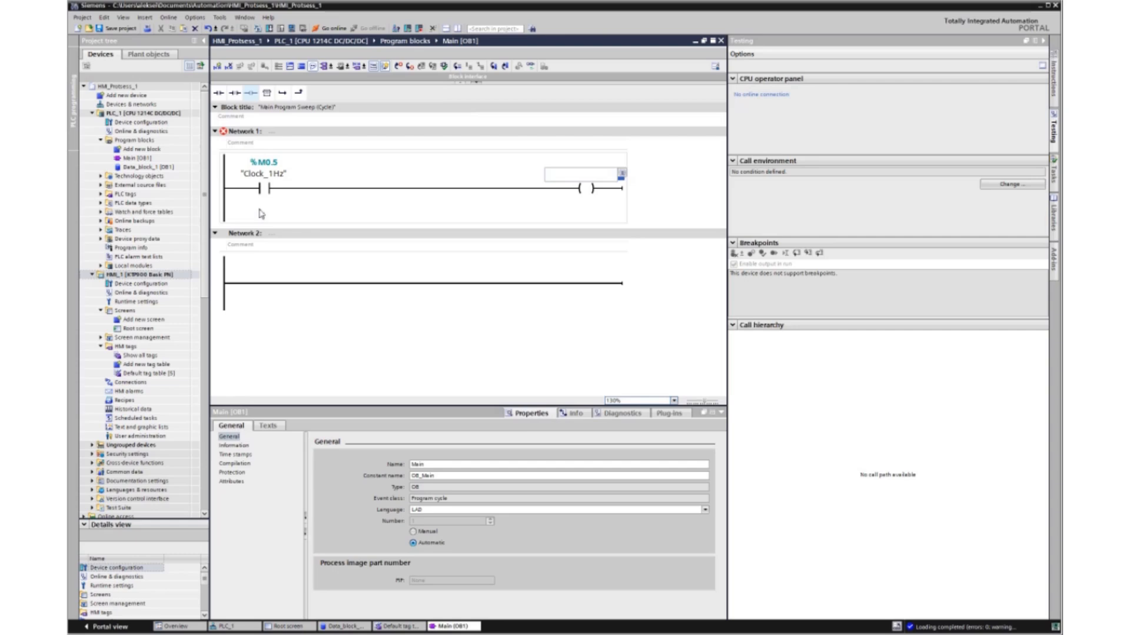
# - Insert the Clock_1Hz contact driving a coil in Main [OB1] Network 1
pyautogui.click(573, 176)
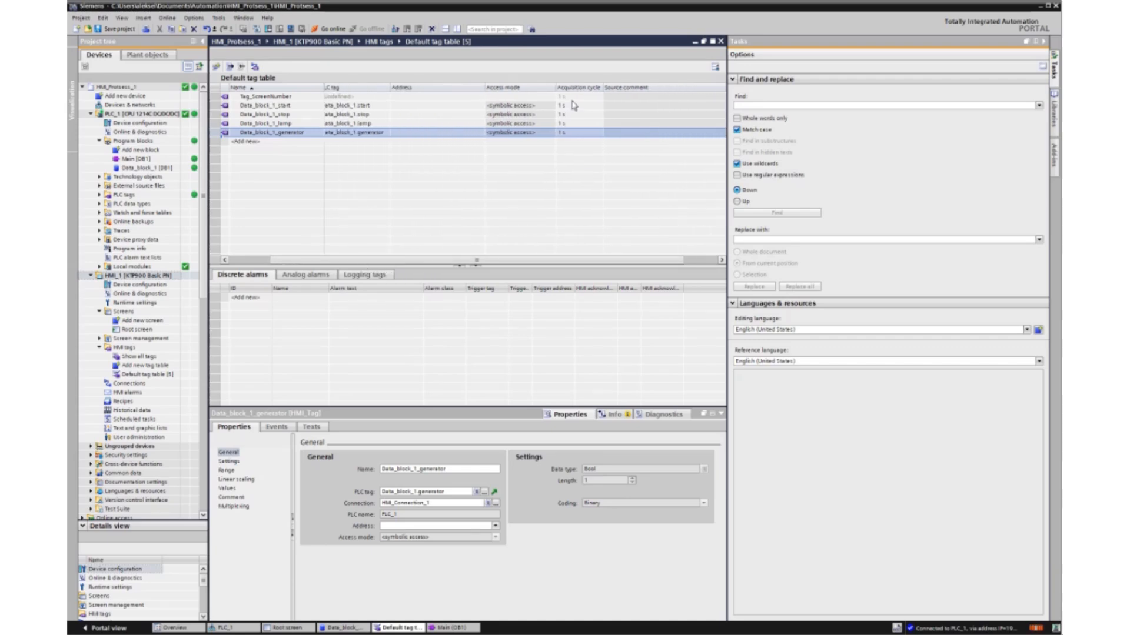
# - Set the start and generator HMI tags' acquisition cycle to 100 ms
pyautogui.click(275, 105)
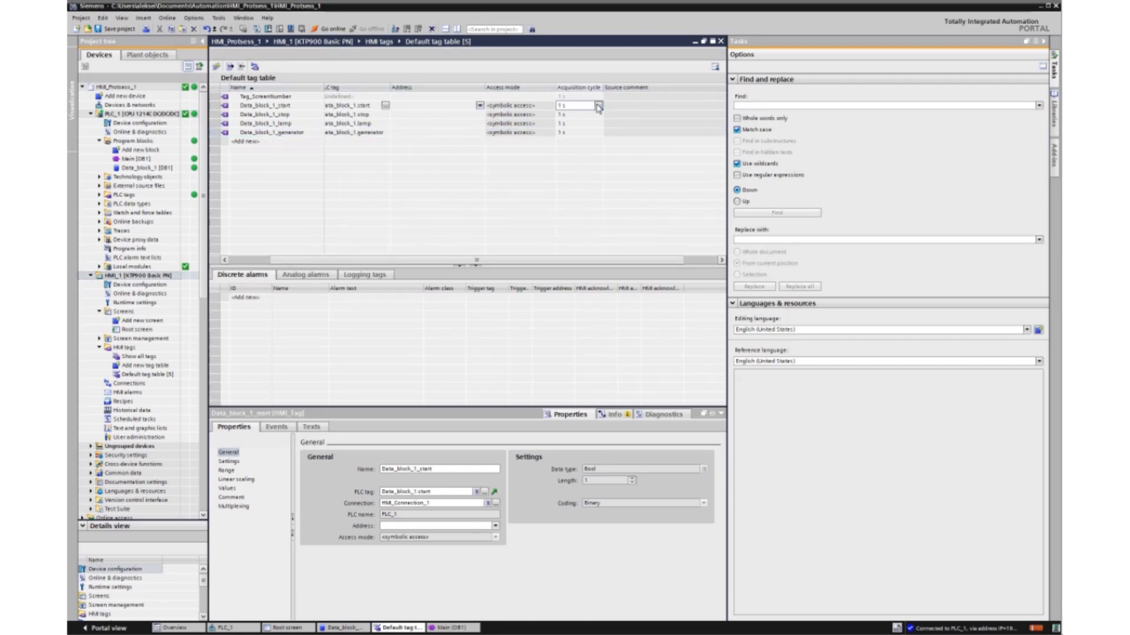
pyautogui.click(598, 105)
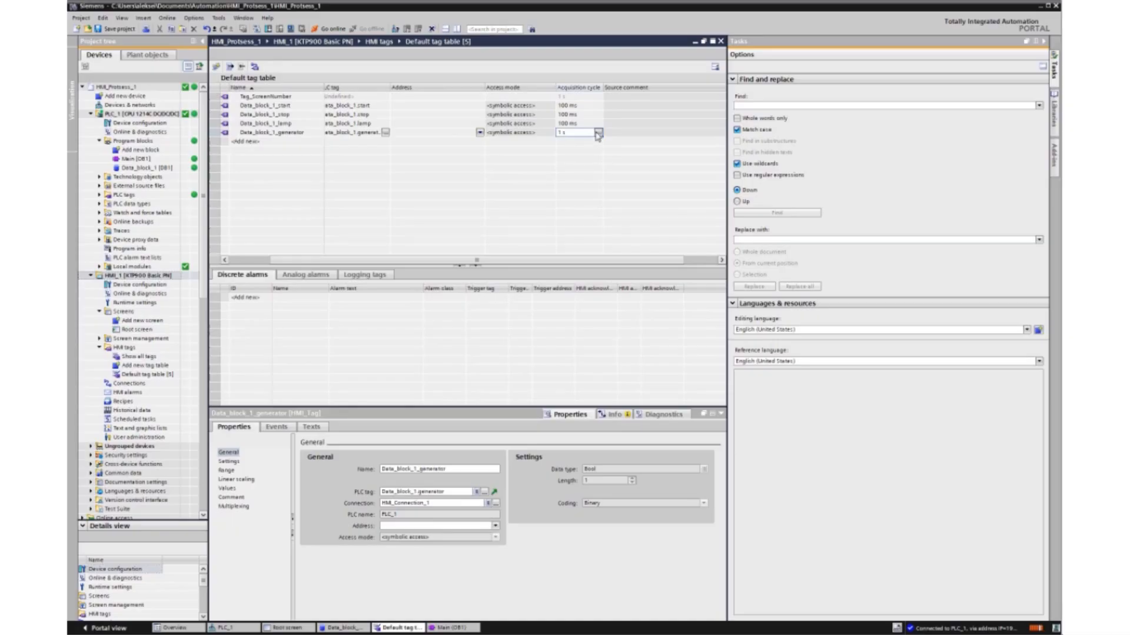
pyautogui.click(597, 132)
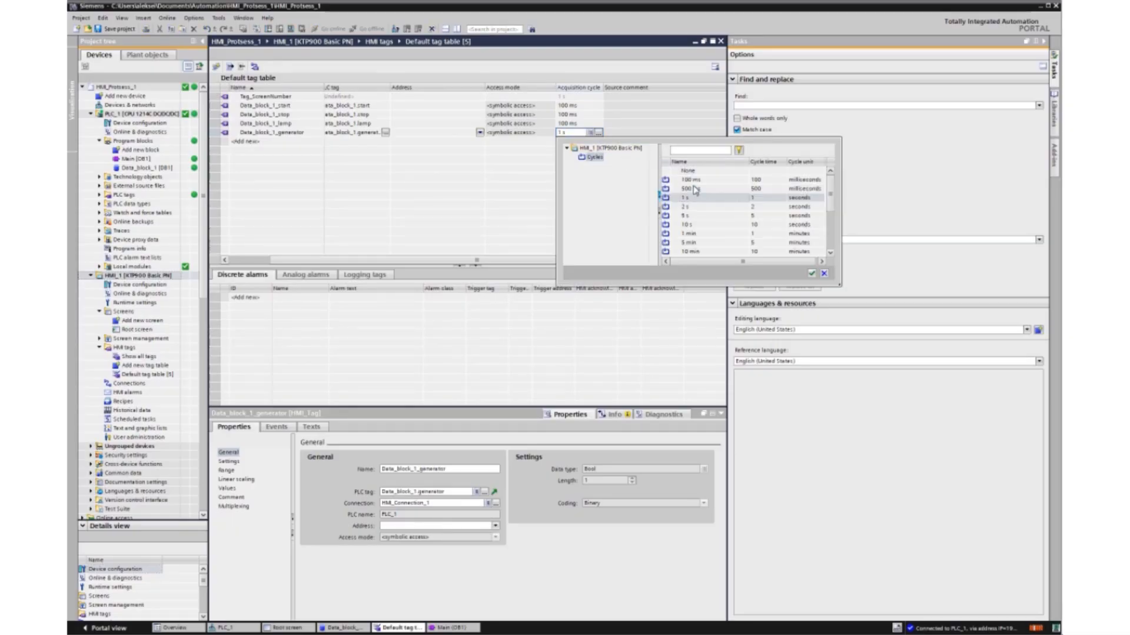
pyautogui.click(688, 189)
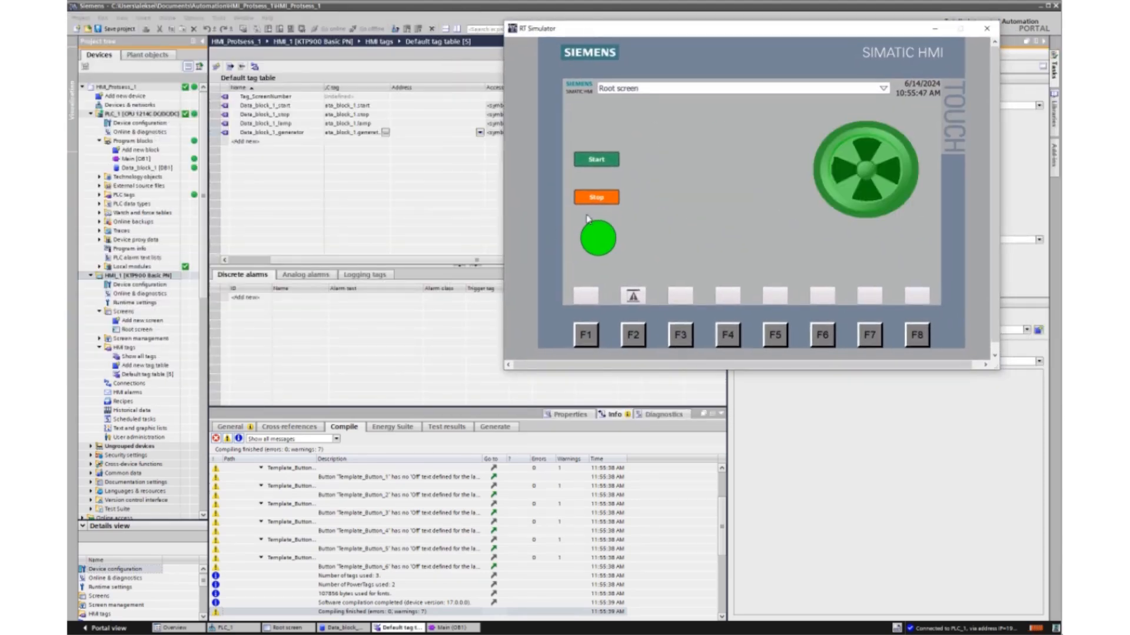
pyautogui.moveTo(705, 67)
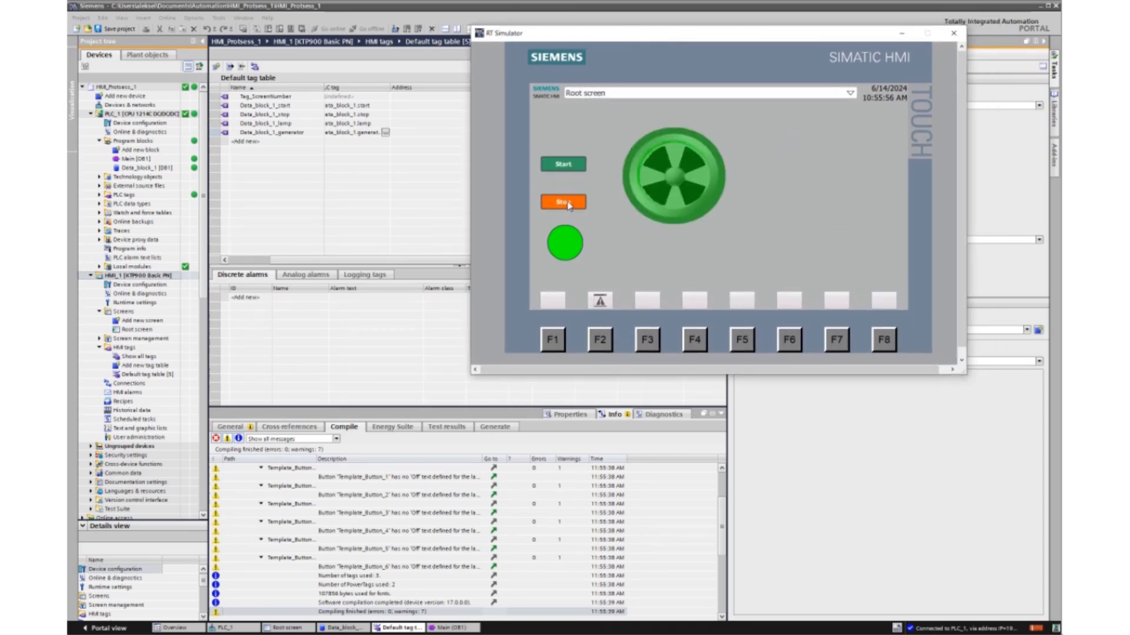
# - Press Stop on the simulated panel in RT Simulator
pyautogui.click(563, 203)
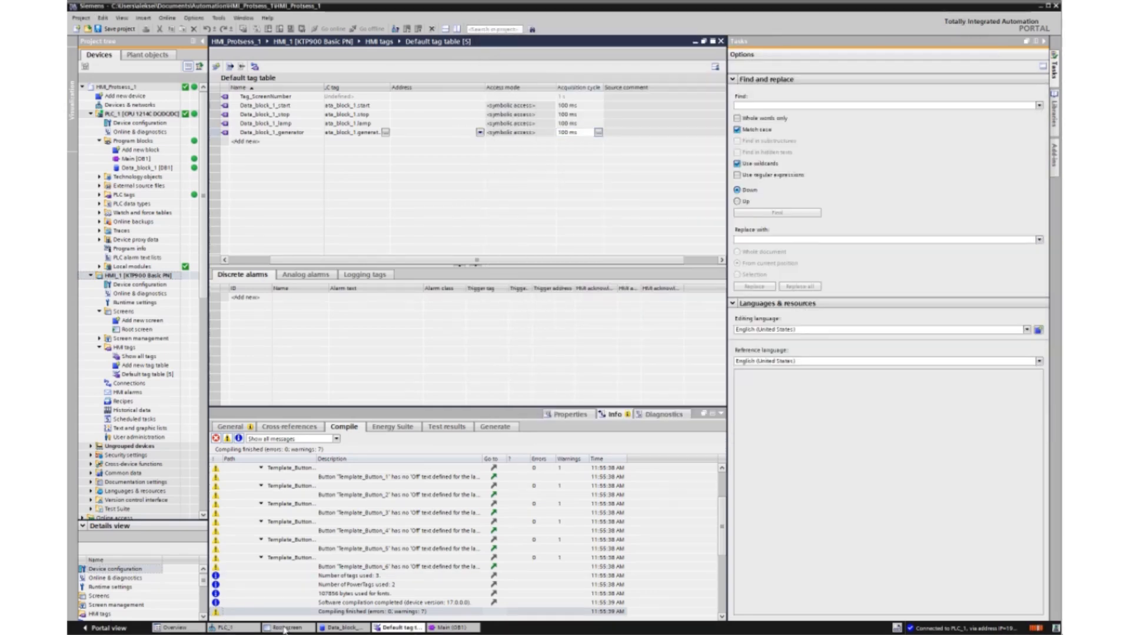
# - Return to the HMI root screen showing both motor graphics
pyautogui.click(285, 627)
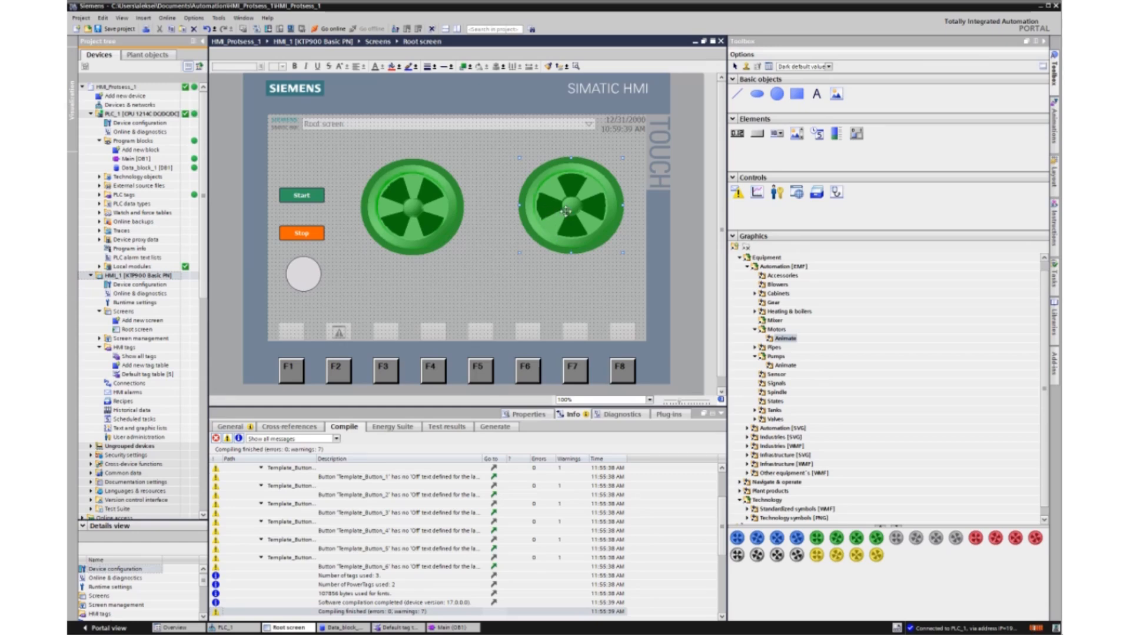